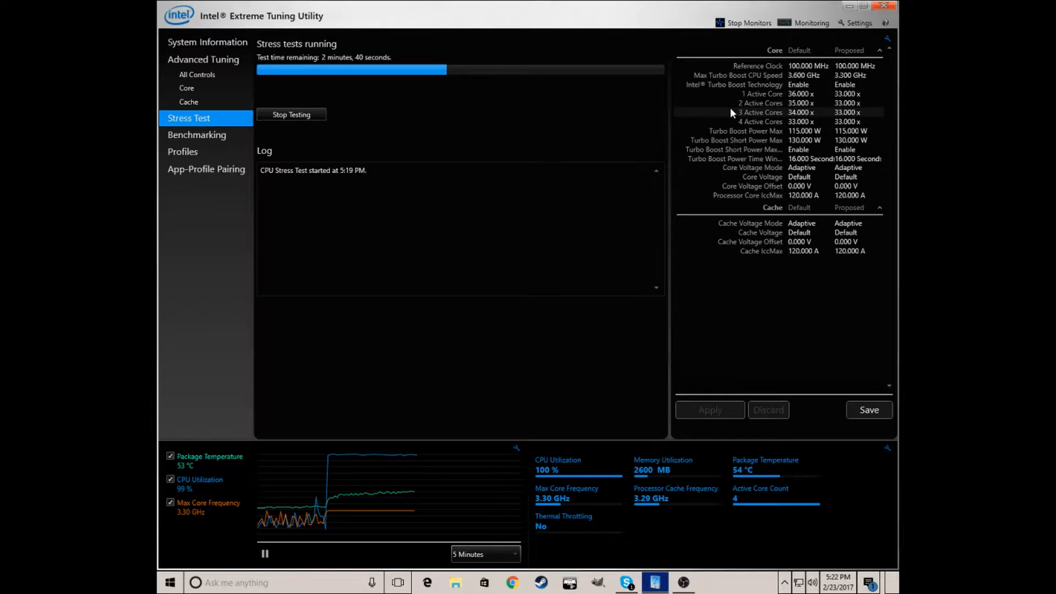
mouse_move(729, 475)
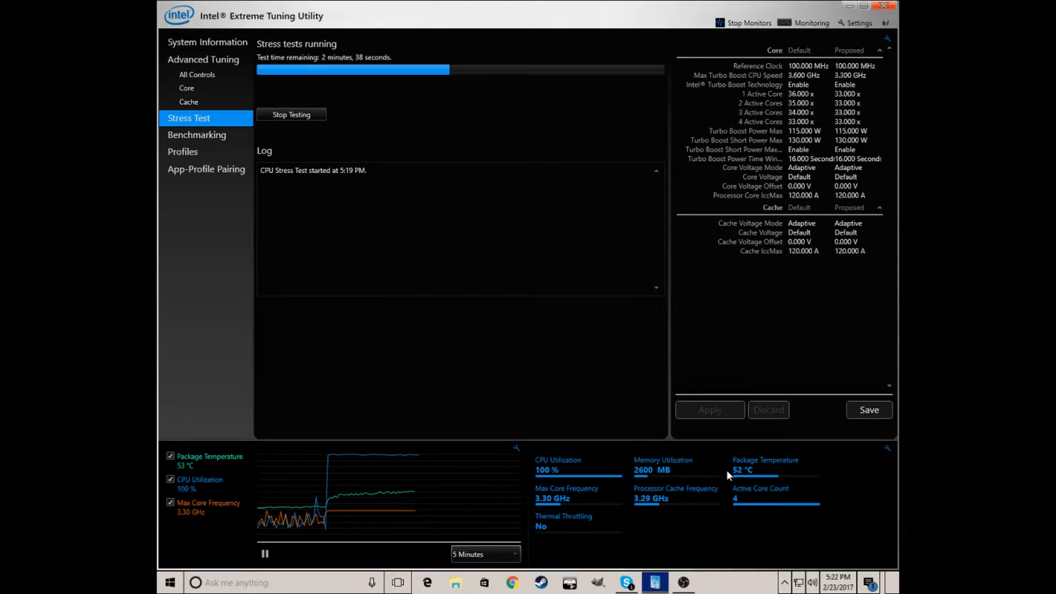
mouse_move(744, 471)
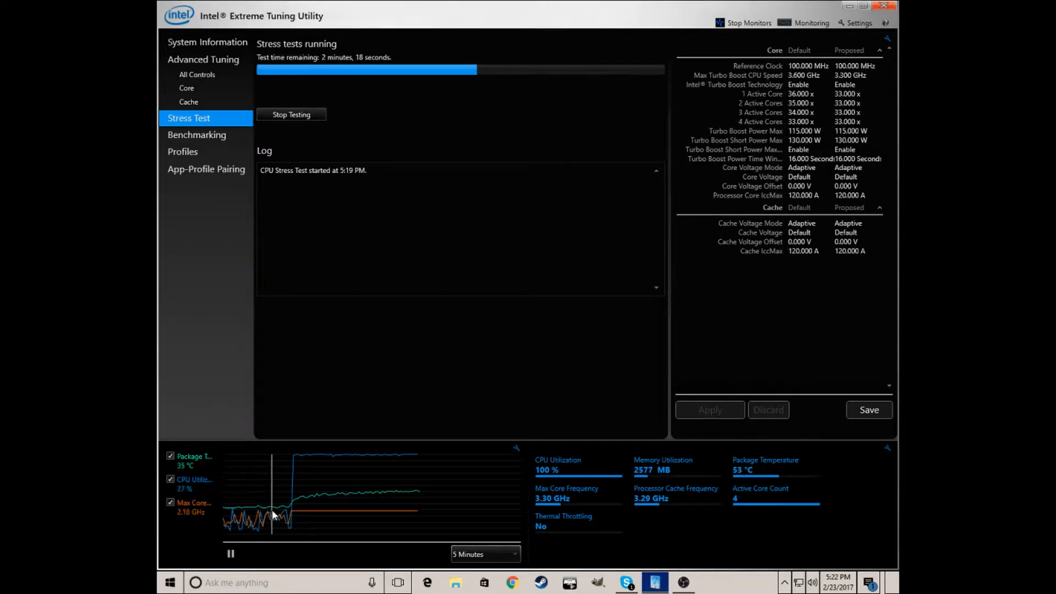
mouse_move(246, 512)
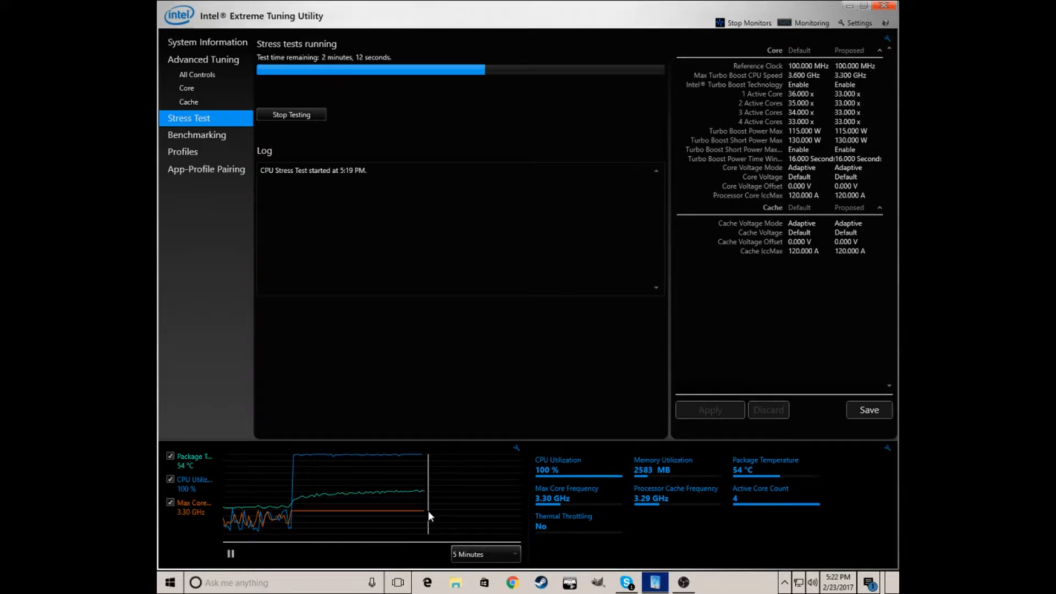
mouse_move(419, 496)
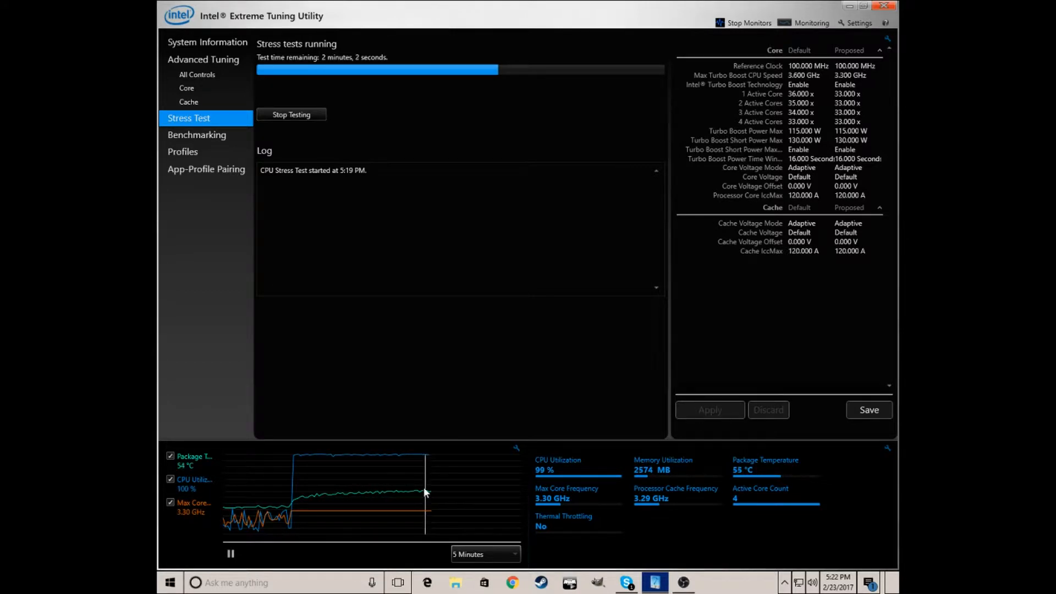
mouse_move(488, 453)
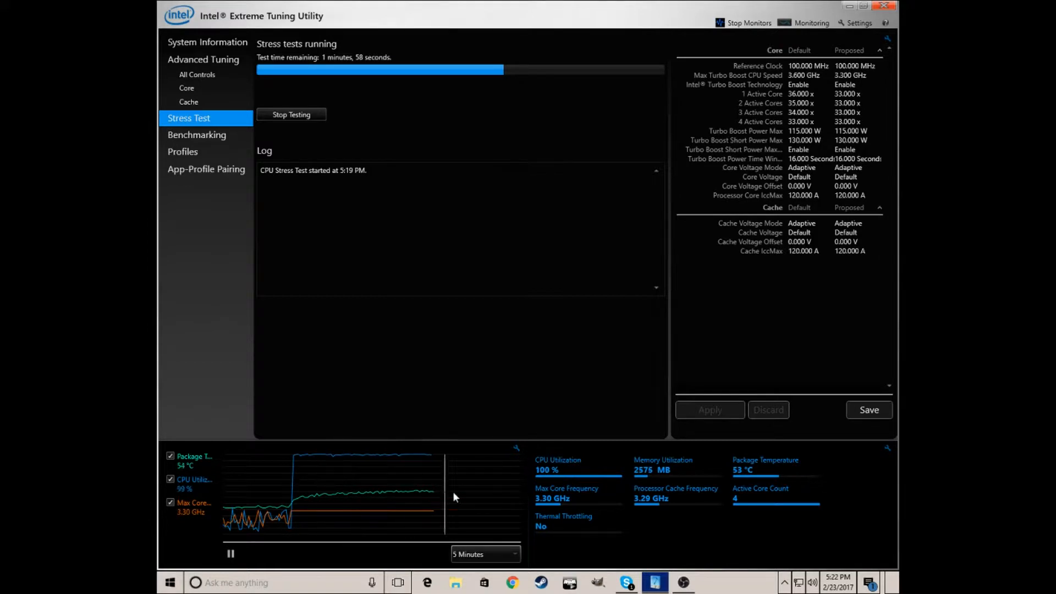
mouse_move(315, 495)
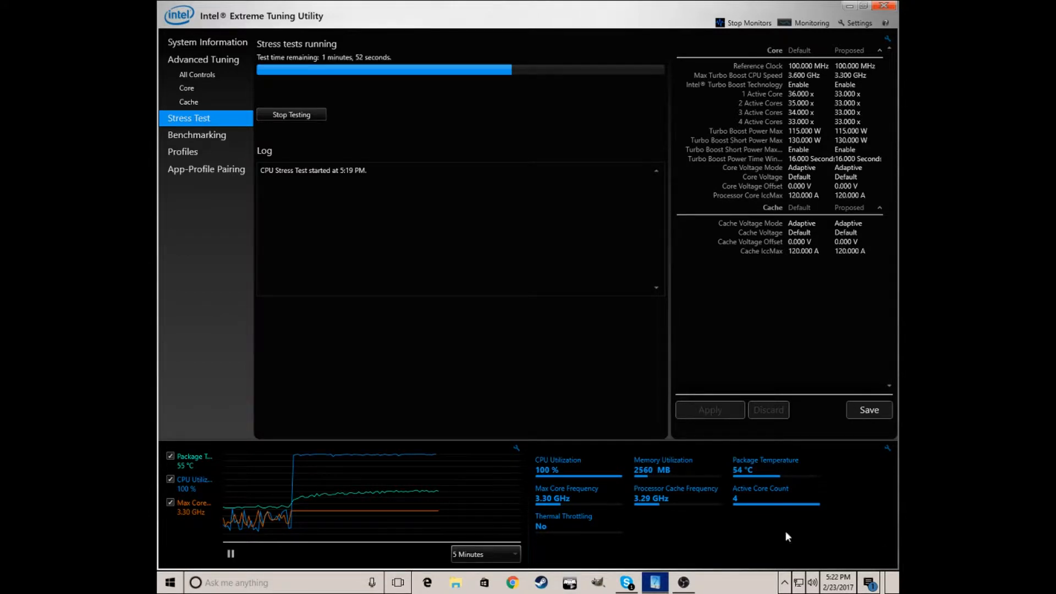
mouse_move(318, 503)
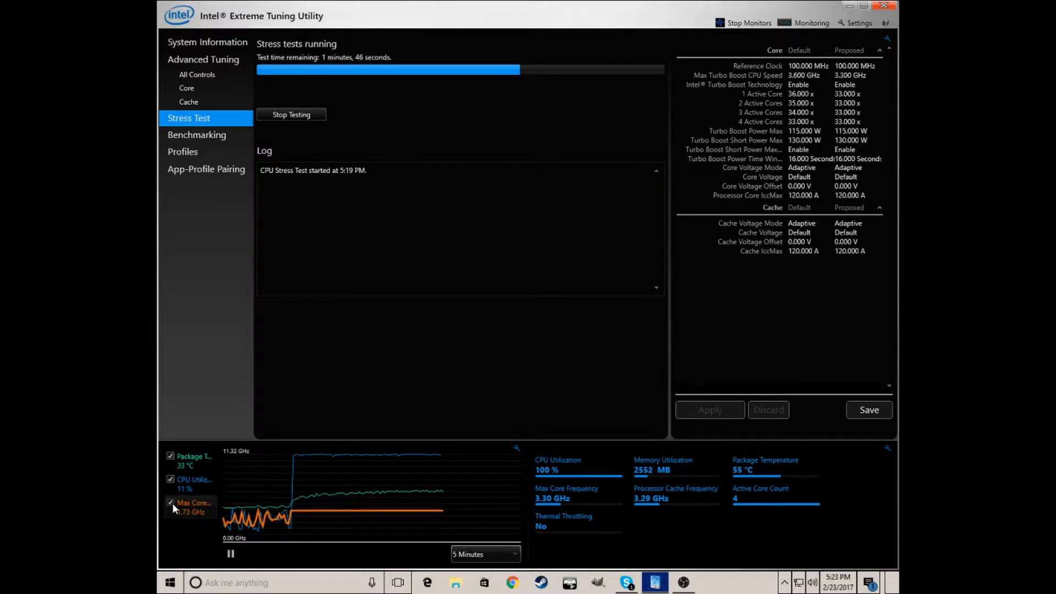
mouse_move(208, 521)
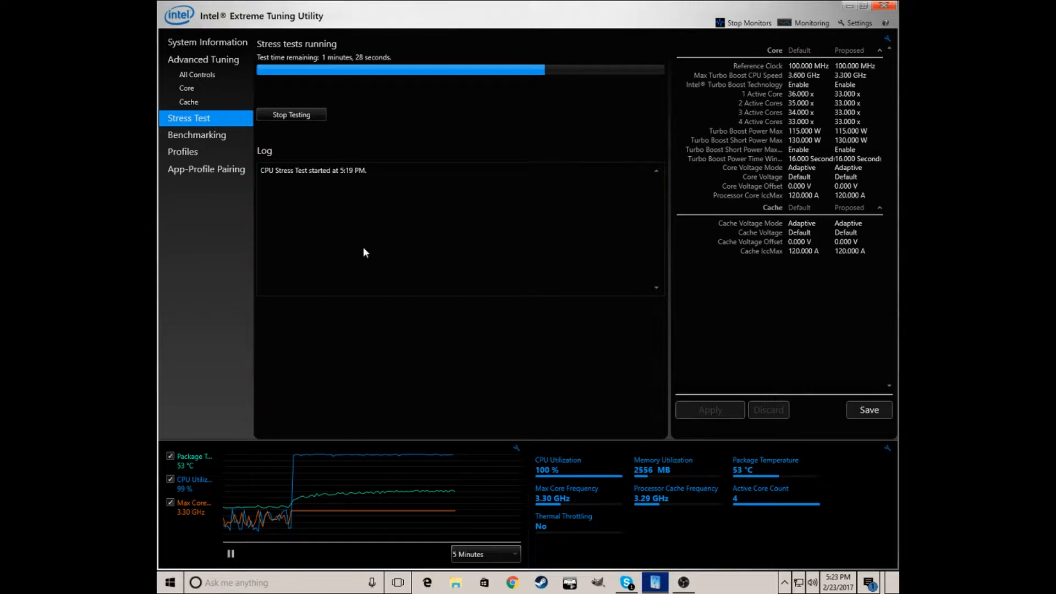
mouse_move(392, 227)
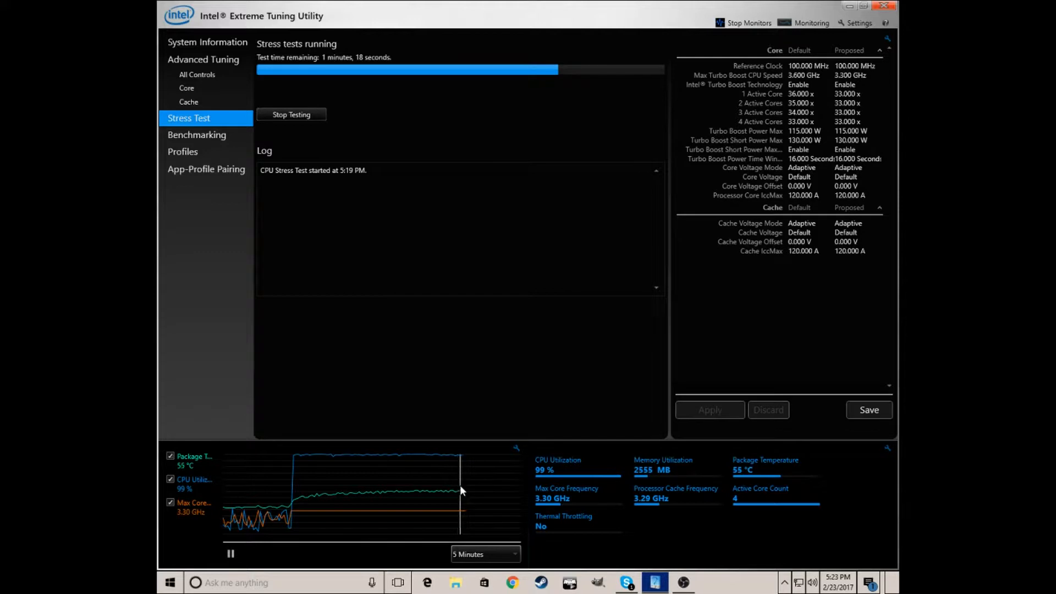
mouse_move(427, 495)
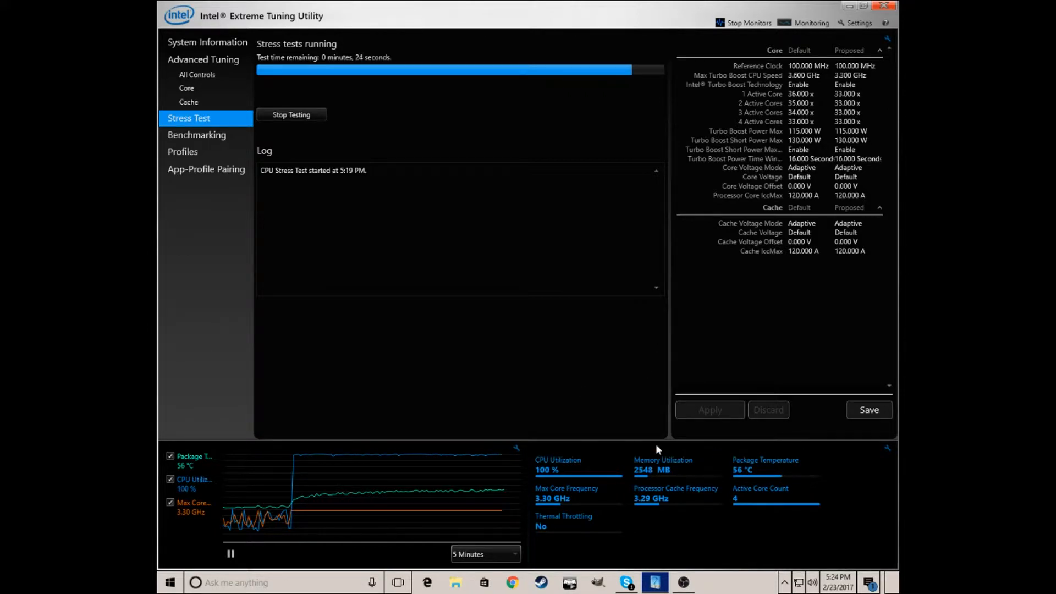
mouse_move(775, 468)
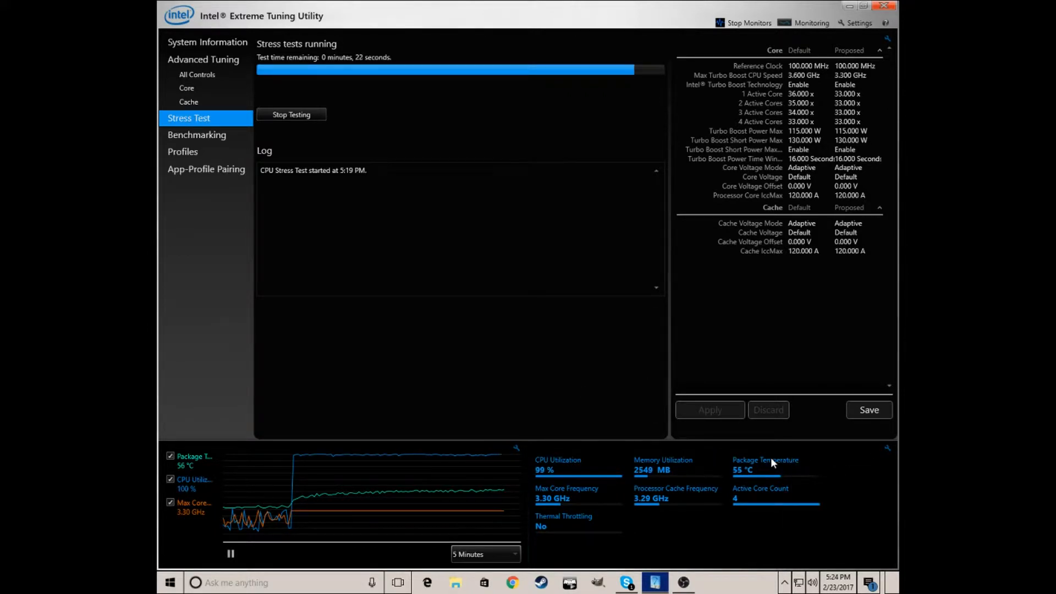
mouse_move(772, 464)
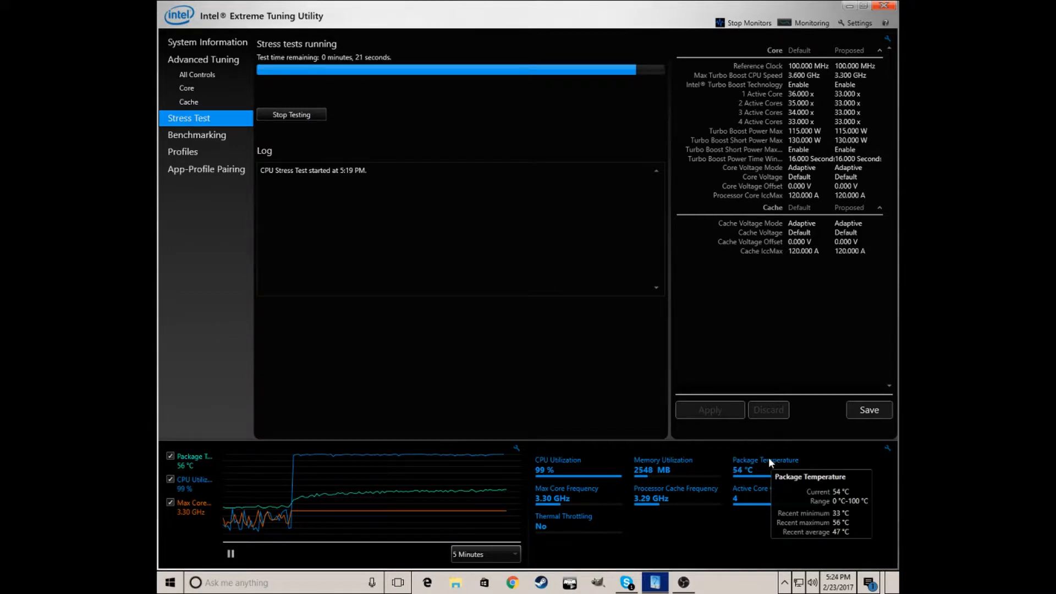
mouse_move(763, 487)
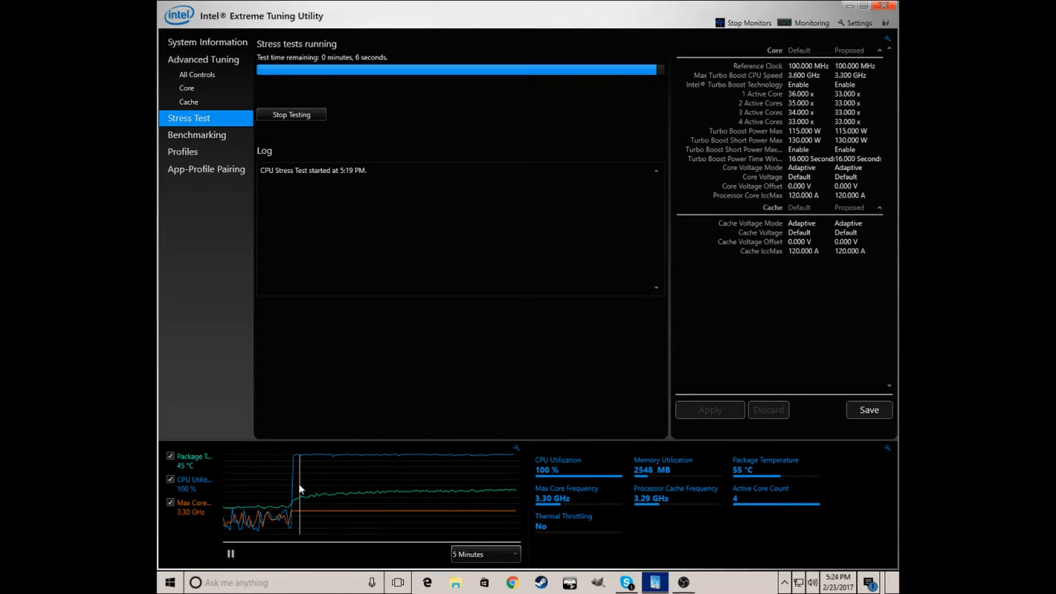
mouse_move(691, 510)
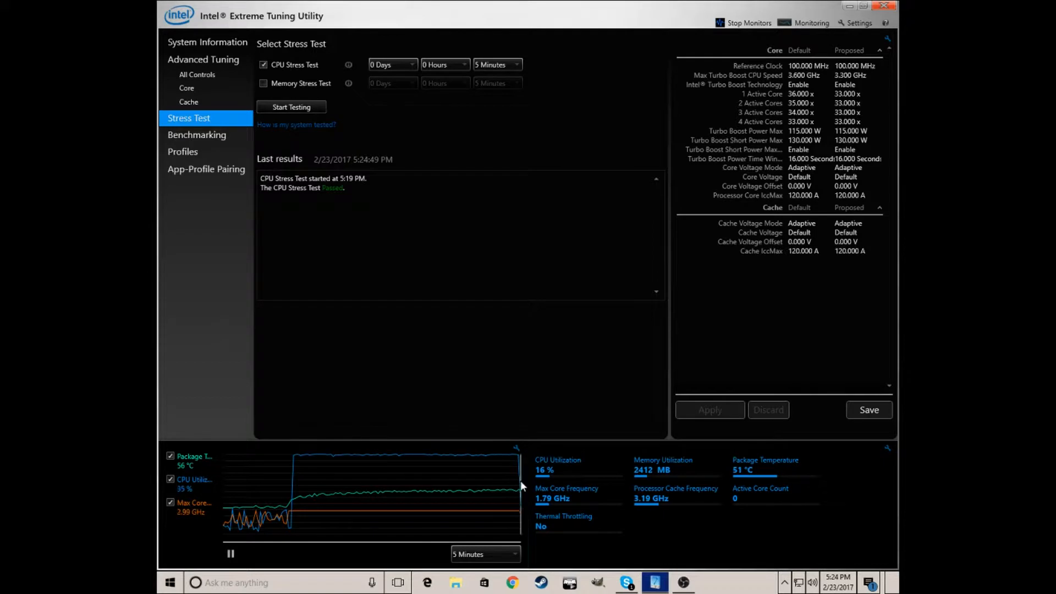
mouse_move(803, 521)
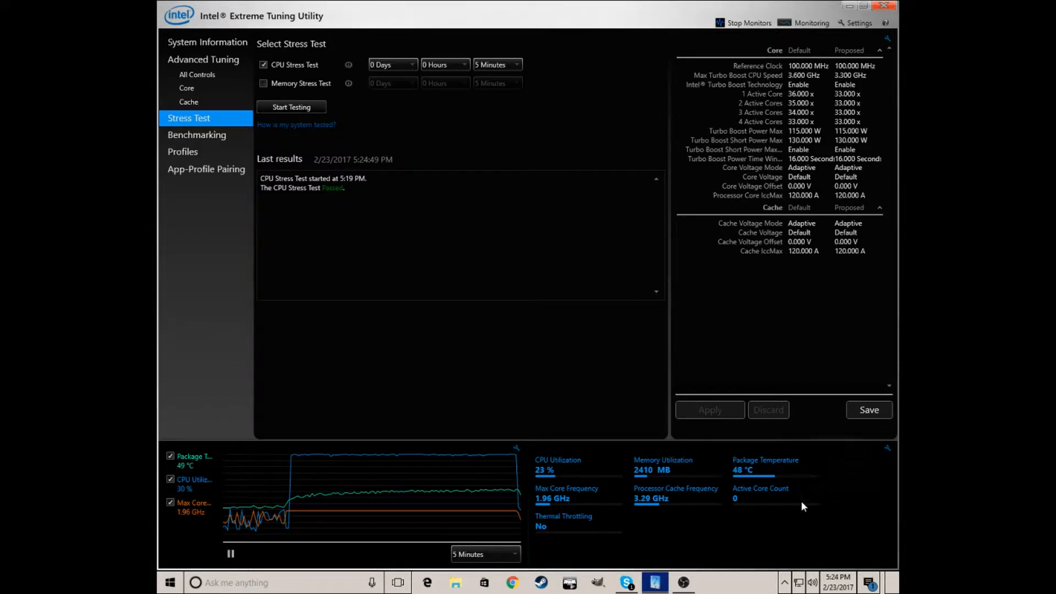
mouse_move(788, 476)
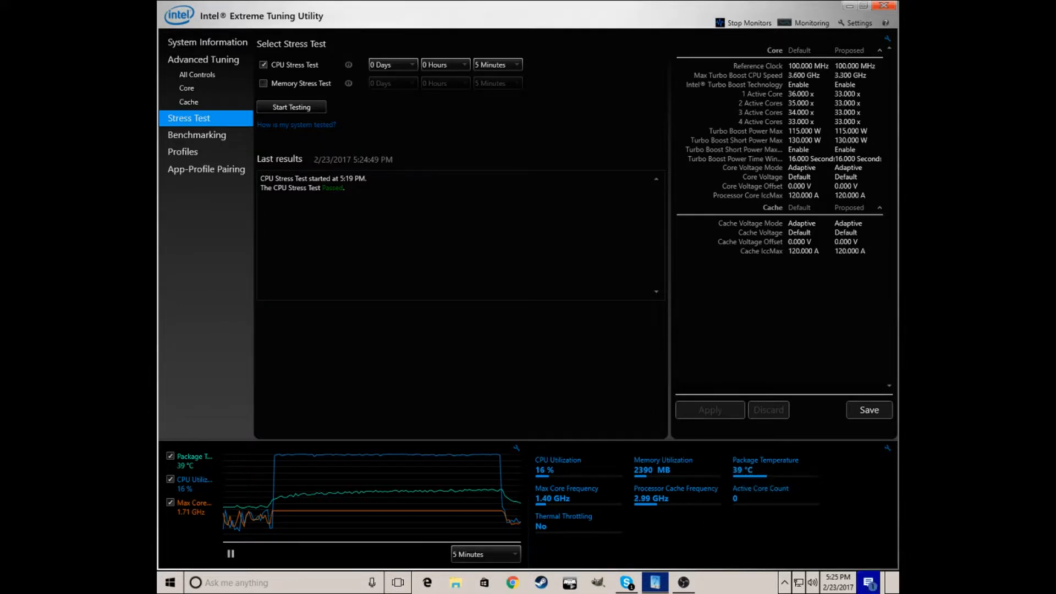
Step: Start a new OBS recording and minimize OBS so the Stress Test page shows
left_click(682, 581)
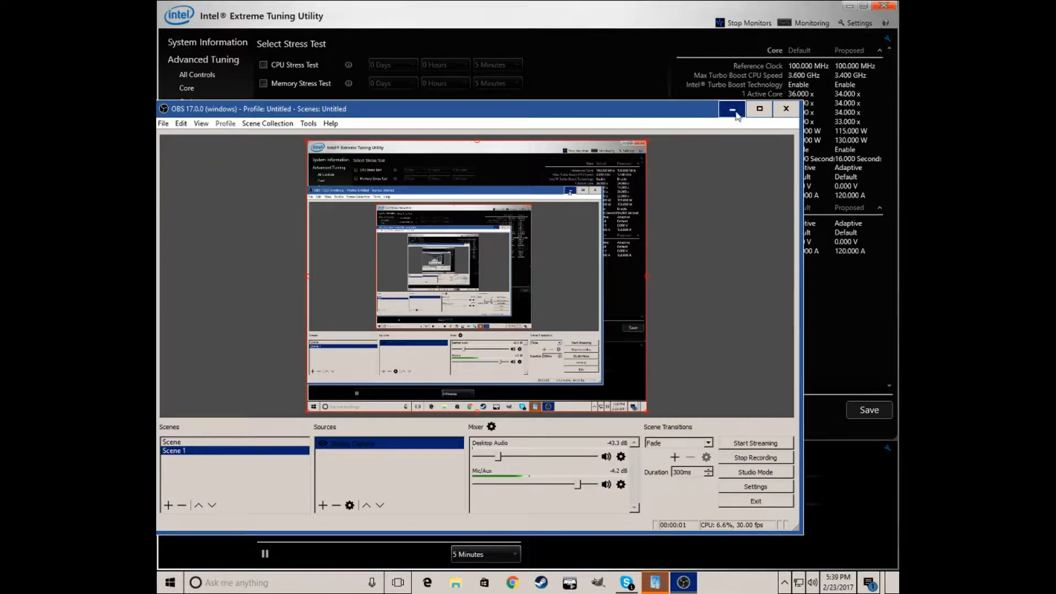
left_click(732, 109)
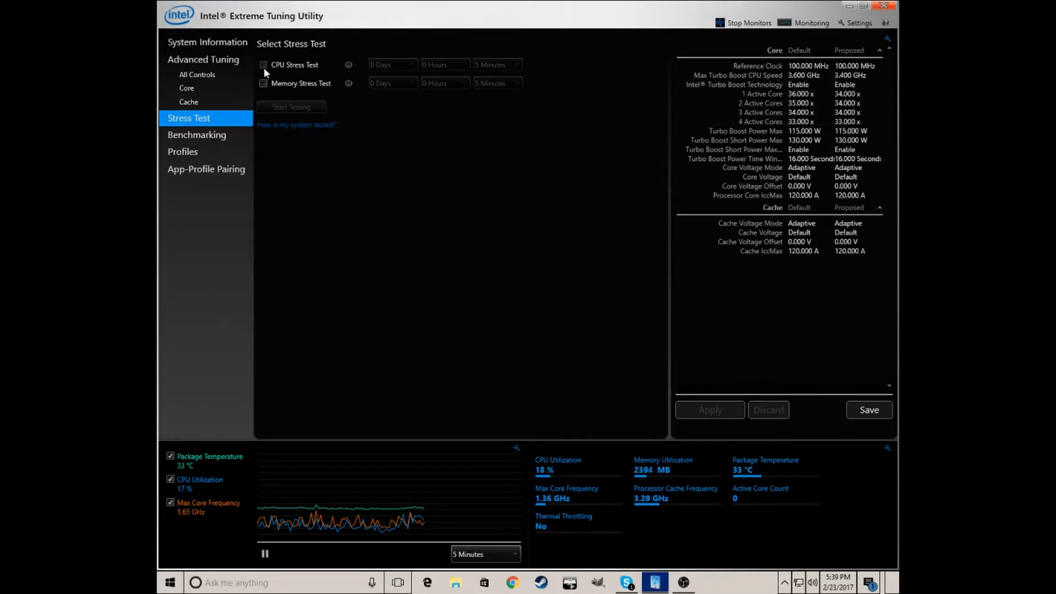
Step: Tick CPU Stress Test with the 5-minute duration and start testing
left_click(263, 65)
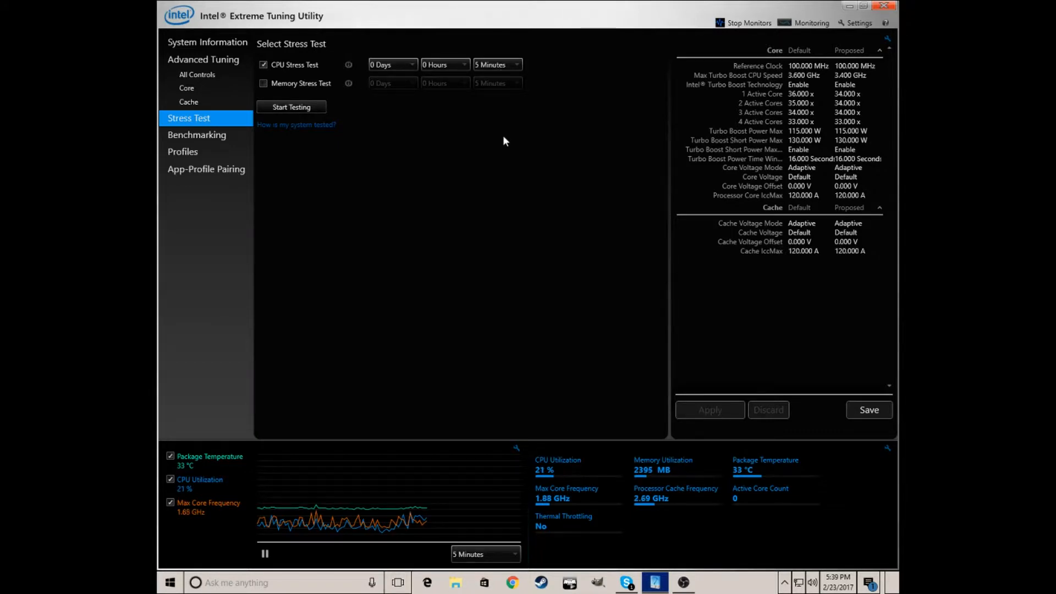
mouse_move(469, 147)
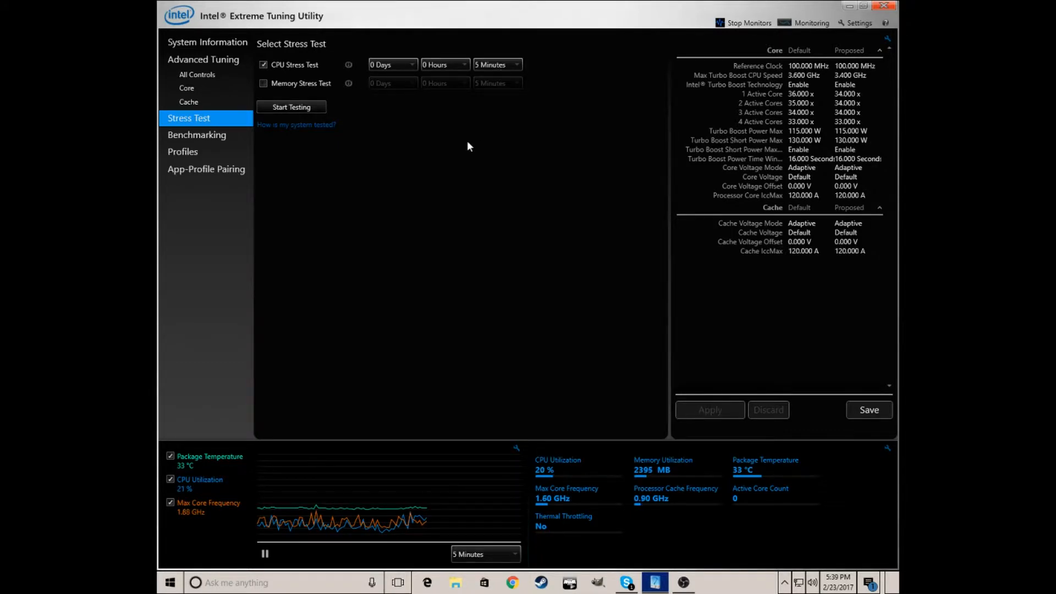
mouse_move(405, 172)
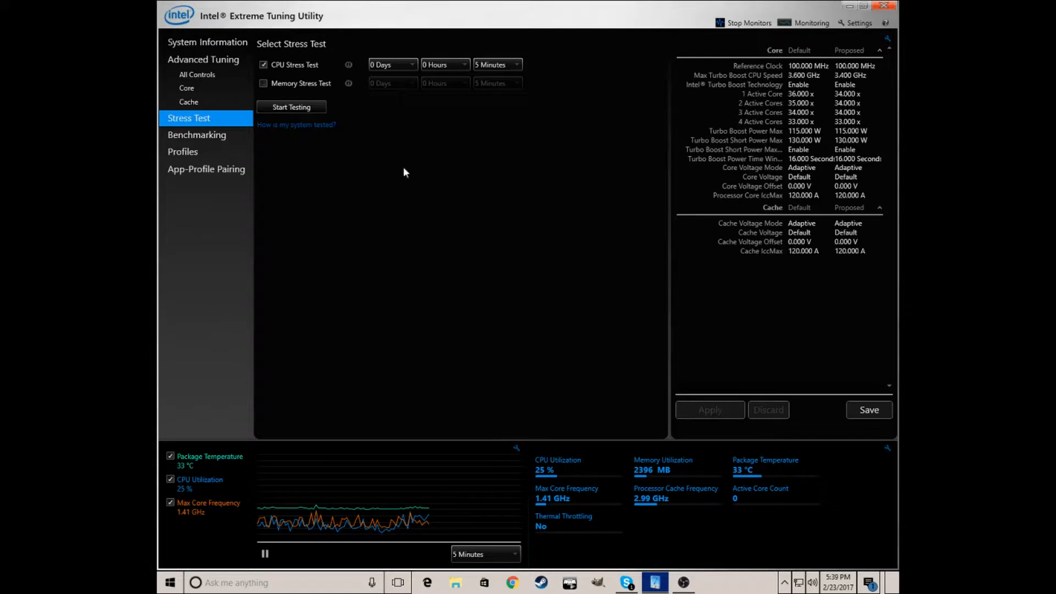
left_click(291, 107)
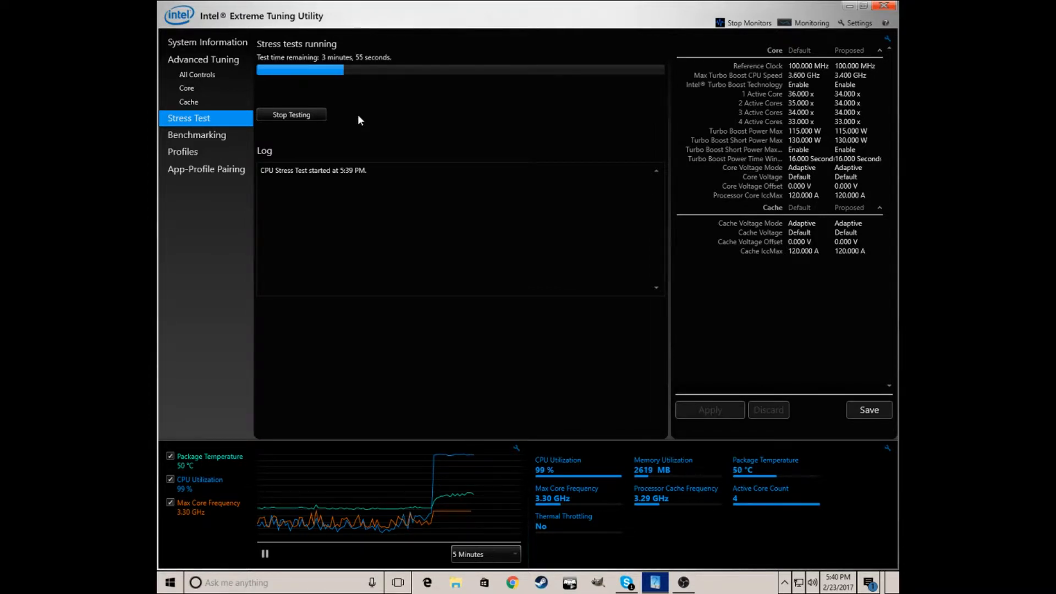
Step: Stop the running five-minute CPU stress test so it reports as cancelled
left_click(291, 114)
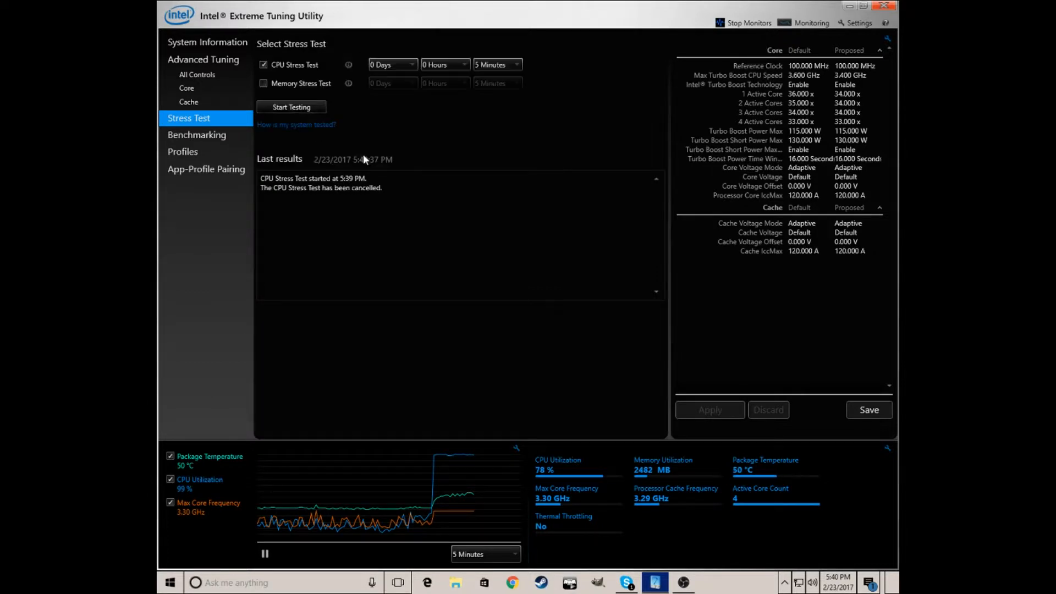
mouse_move(533, 350)
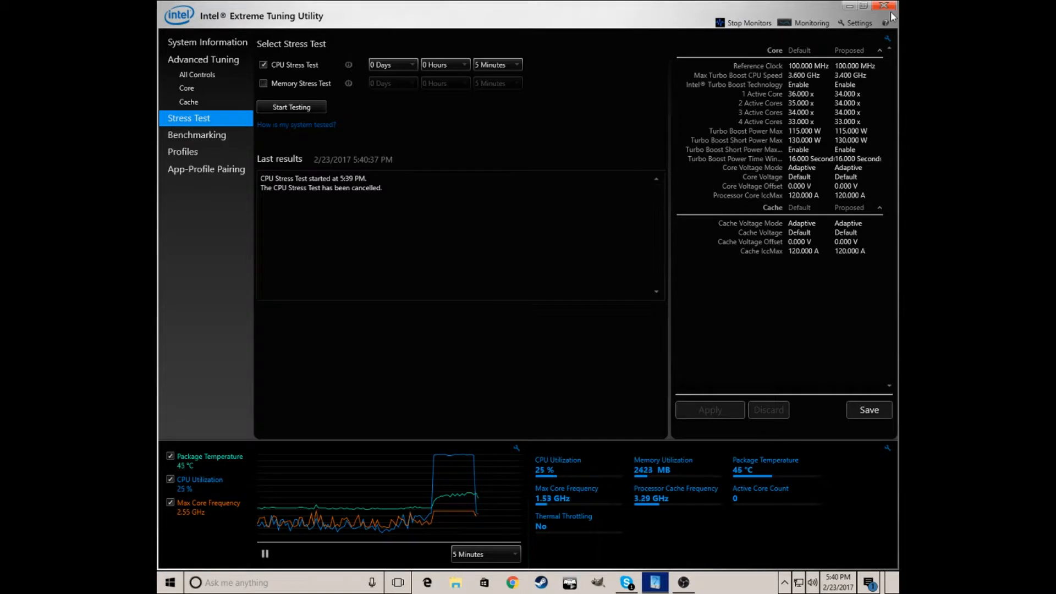
Step: Restart the OBS recording and minimize the recorder window
left_click(683, 582)
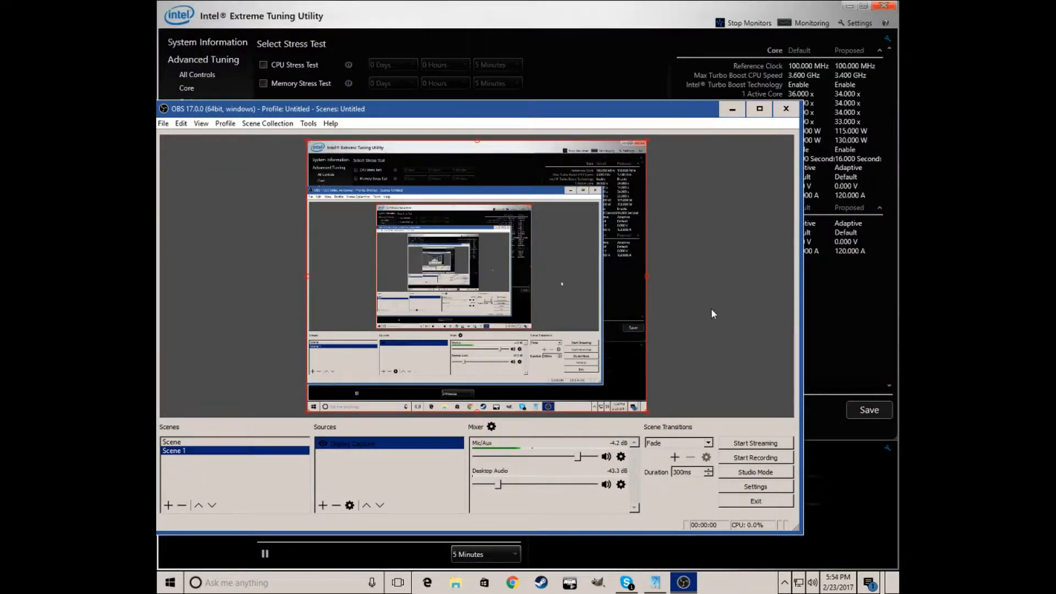
left_click(755, 457)
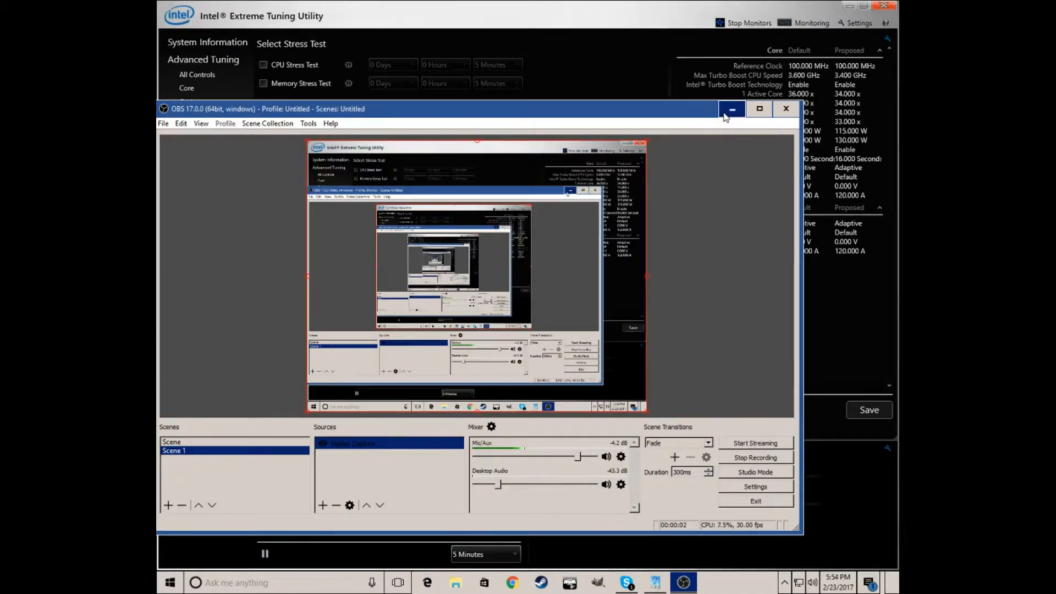
left_click(733, 109)
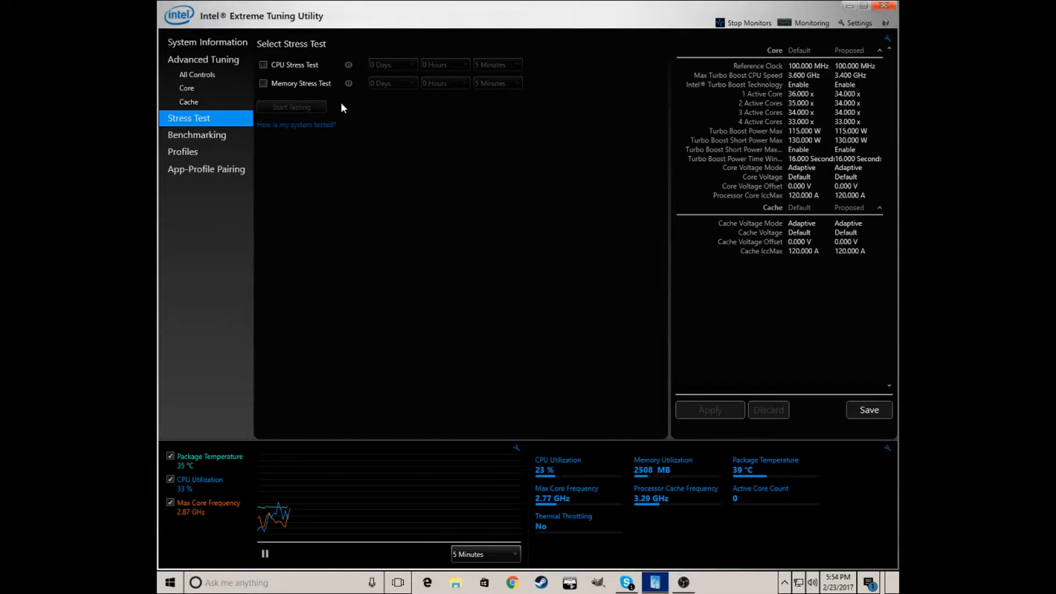
mouse_move(335, 102)
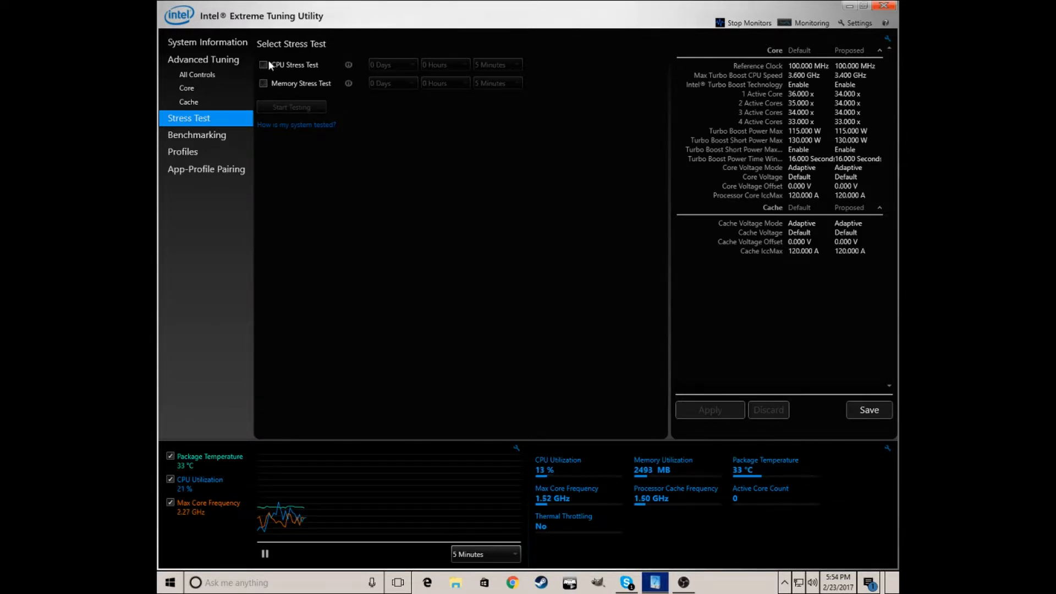
Step: Tick CPU Stress Test (0 Days, 0 Hours, 5 Minutes) and start testing
left_click(263, 64)
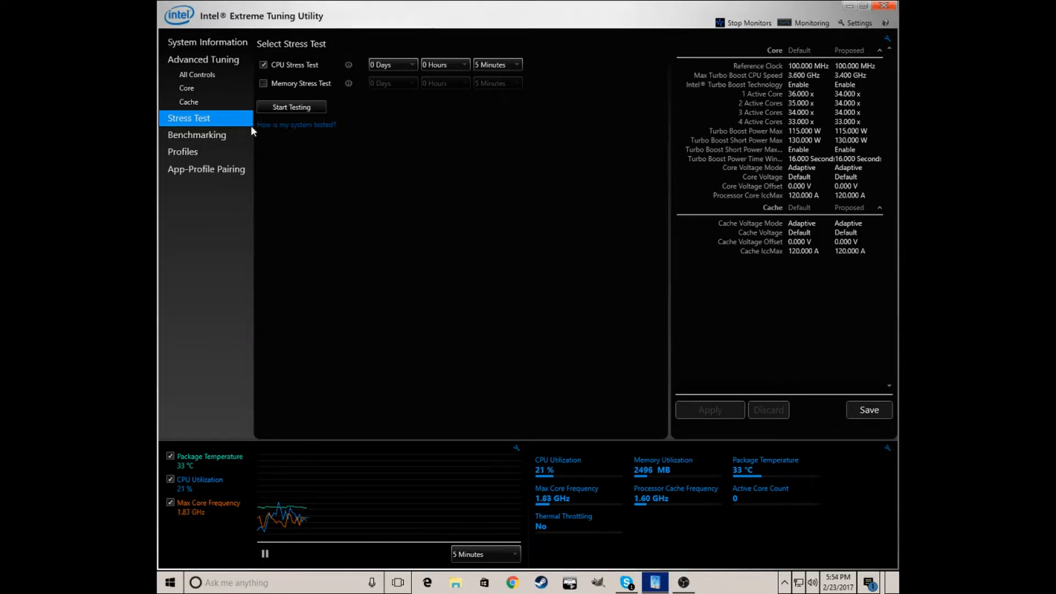
left_click(290, 107)
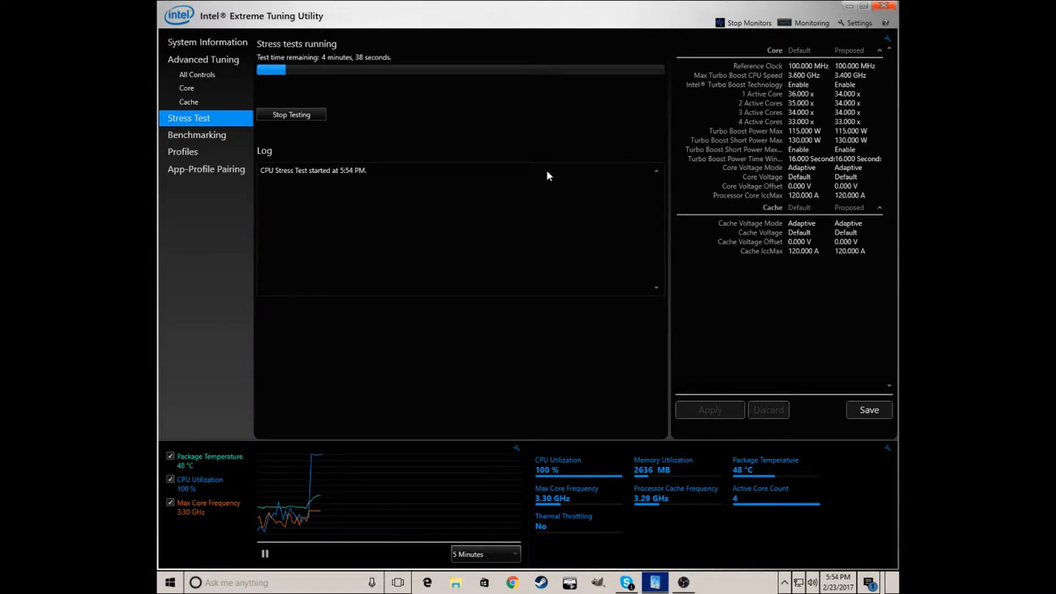
left_click(292, 114)
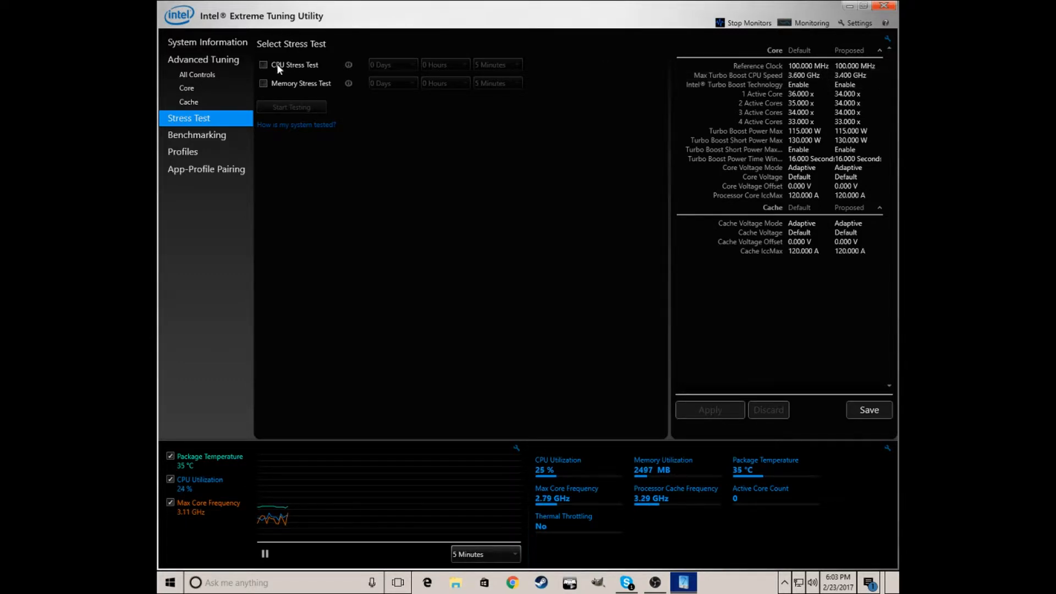
Step: Tick the CPU Stress Test checkbox again for another five-minute run
left_click(263, 65)
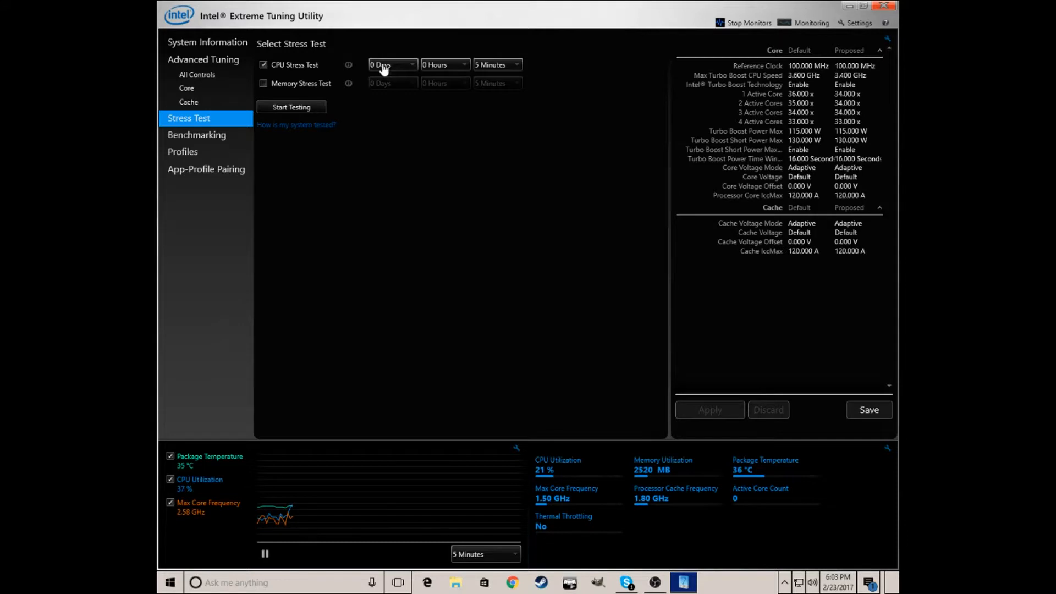
Step: Start testing, expand the Core section in the system table, and go to Benchmarking
left_click(290, 107)
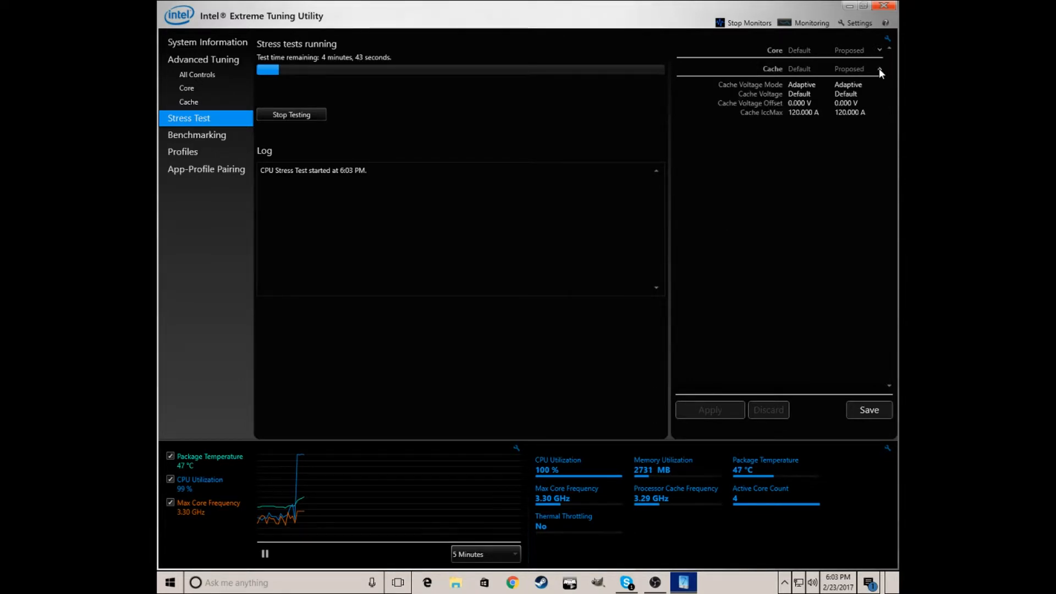
left_click(877, 51)
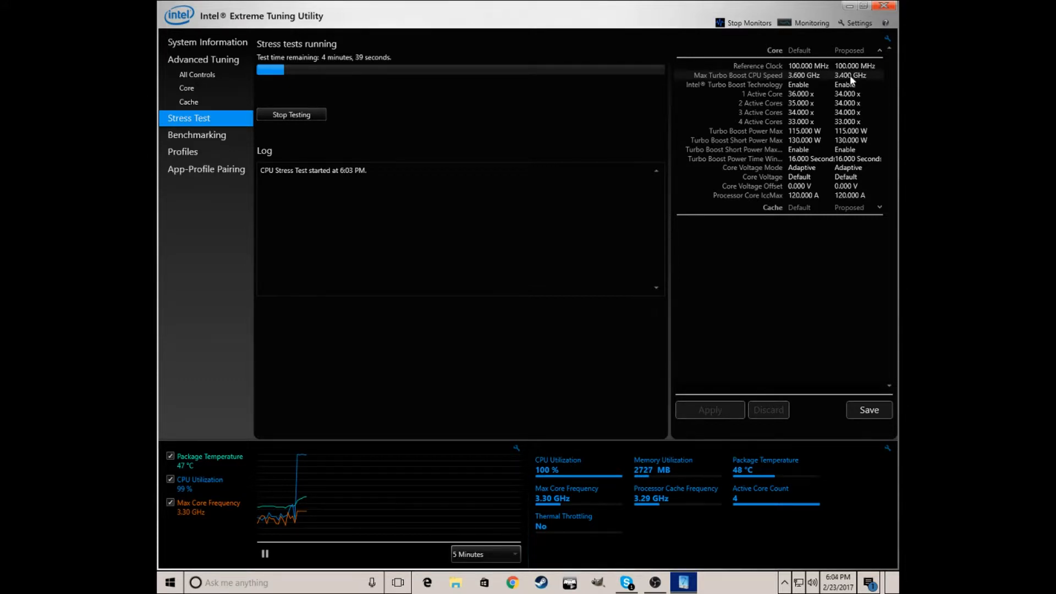
left_click(196, 135)
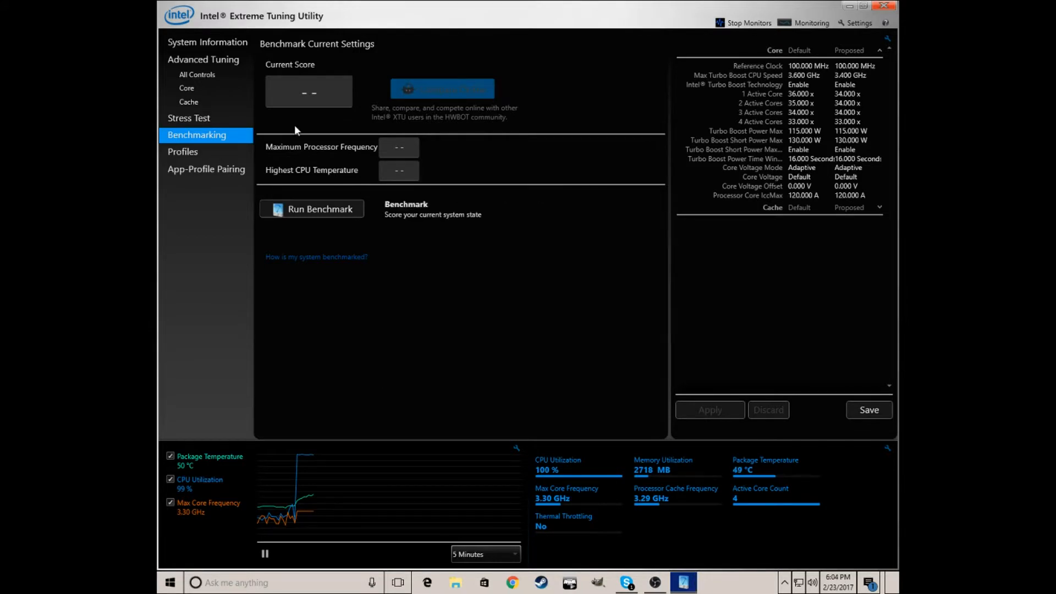
mouse_move(339, 238)
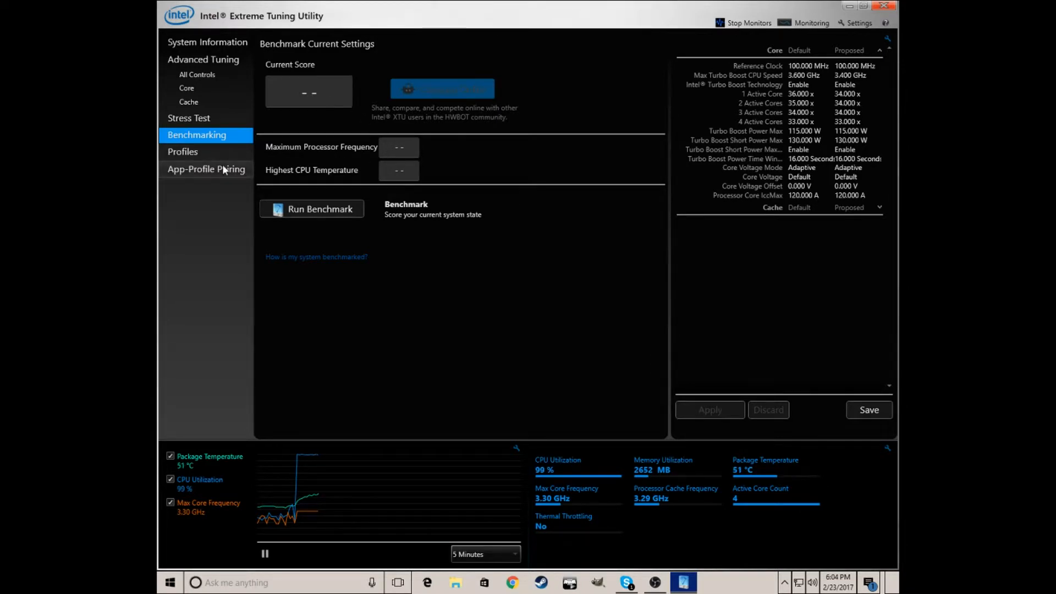
Step: Go to the Profiles page, which lists only the Default profile
left_click(312, 209)
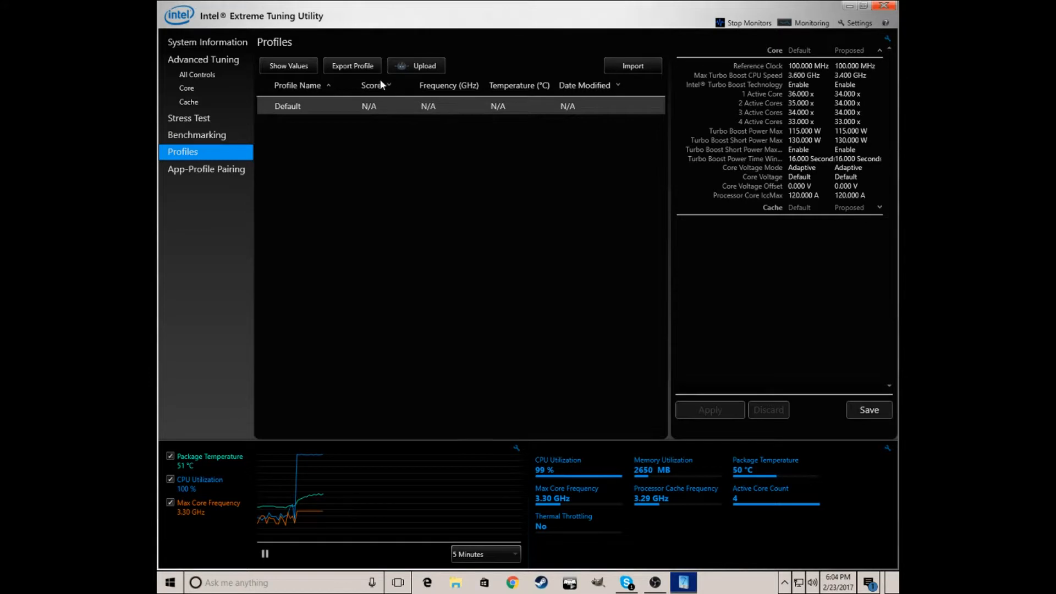
mouse_move(200, 124)
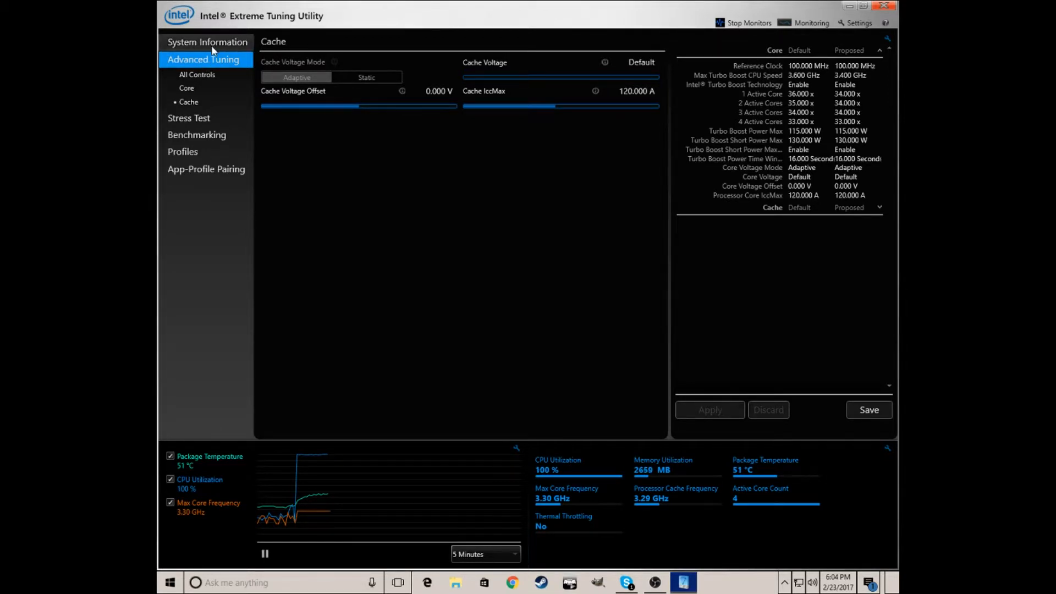
Step: Visit System Information, Cache and Core tuning, ending on the All Controls page
left_click(207, 42)
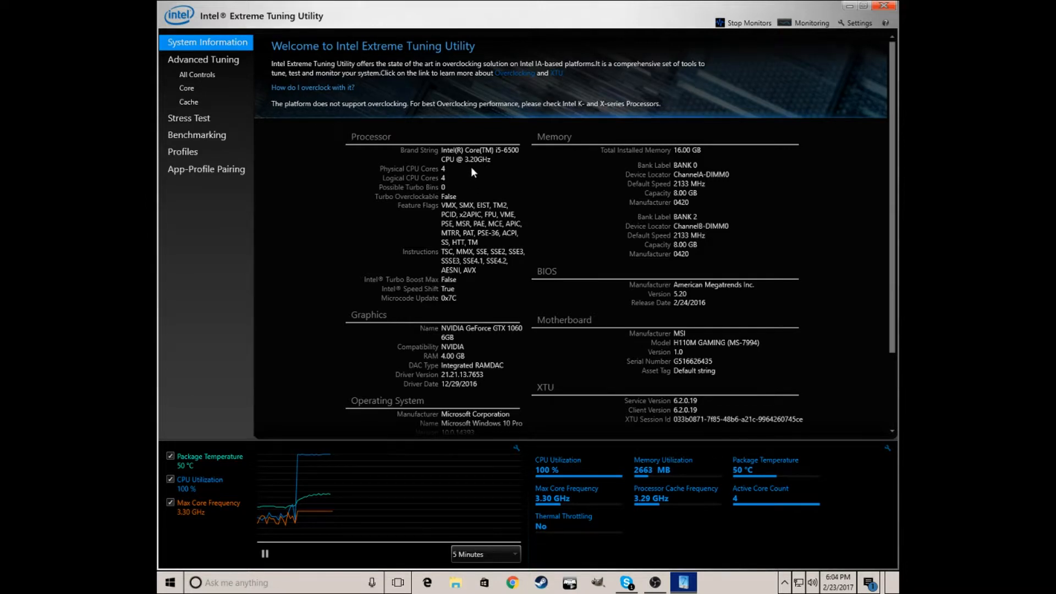
left_click(188, 101)
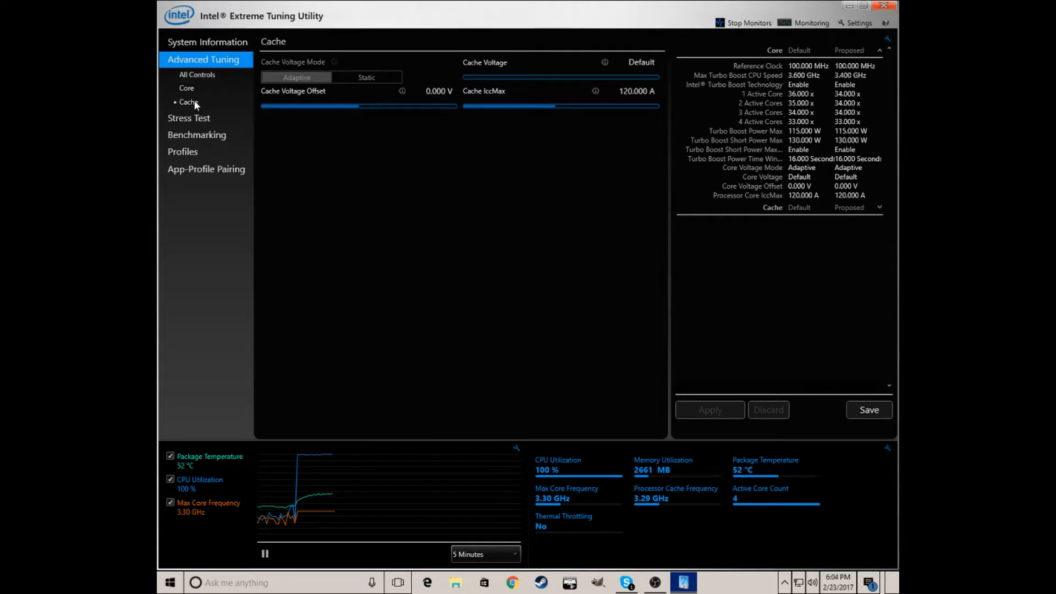
left_click(186, 88)
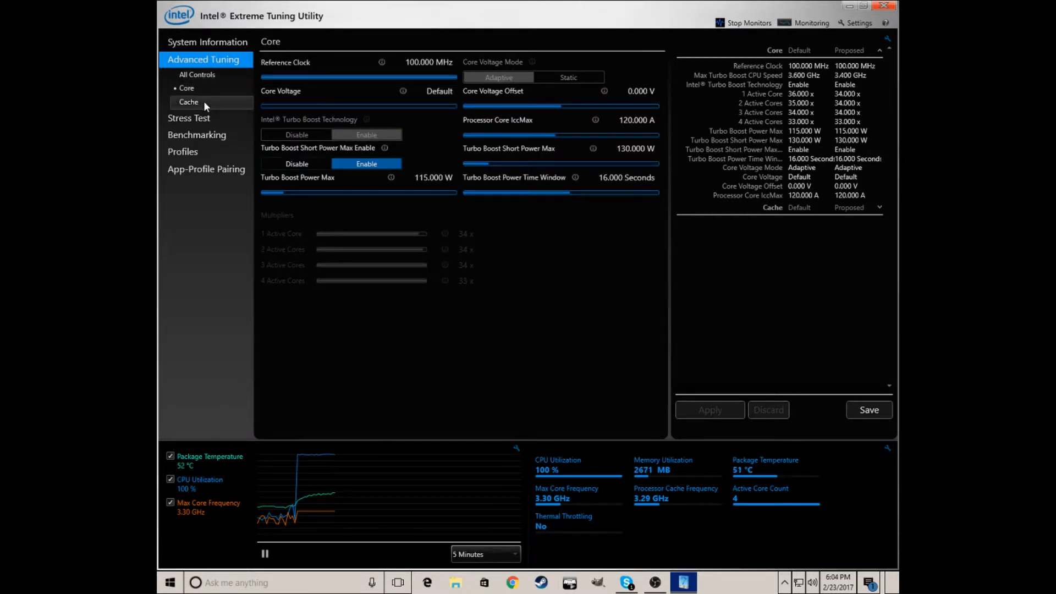
left_click(188, 103)
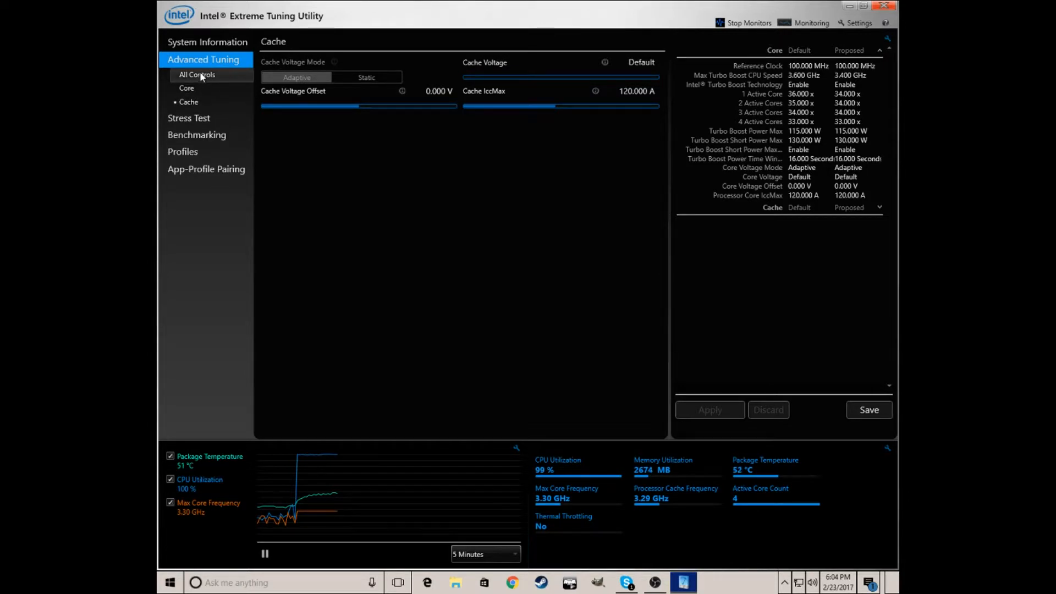
left_click(187, 88)
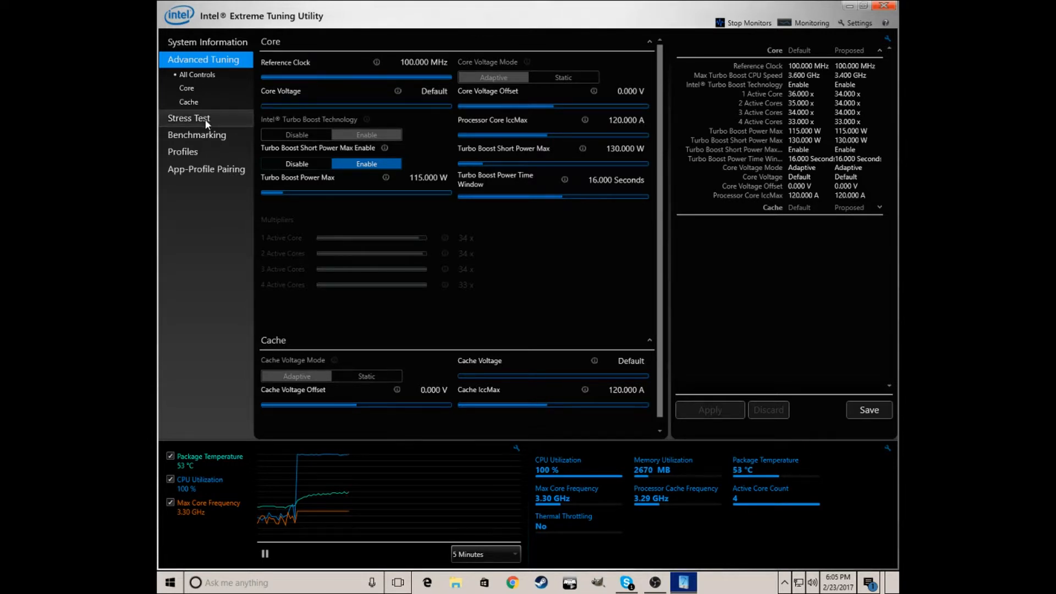
Step: Check the Stress Test progress, pass through Benchmarking, and land on Profiles
left_click(188, 119)
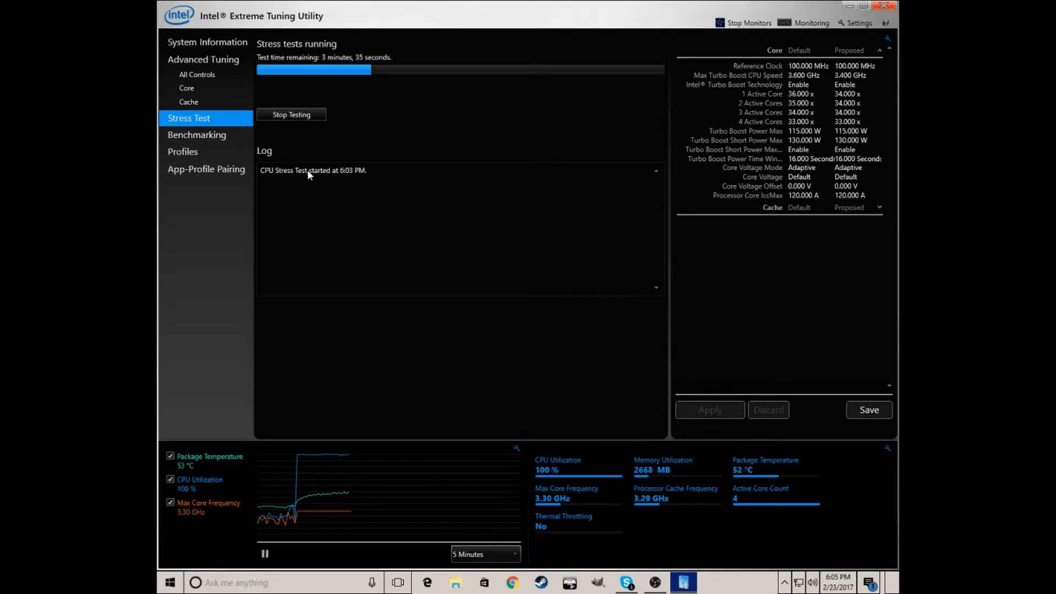
left_click(197, 134)
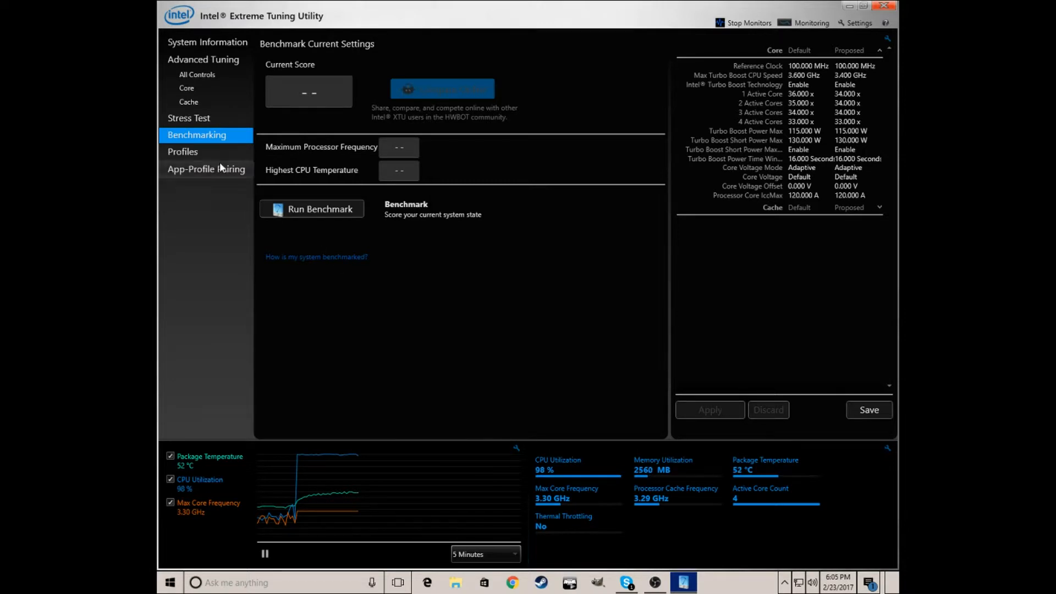
left_click(182, 151)
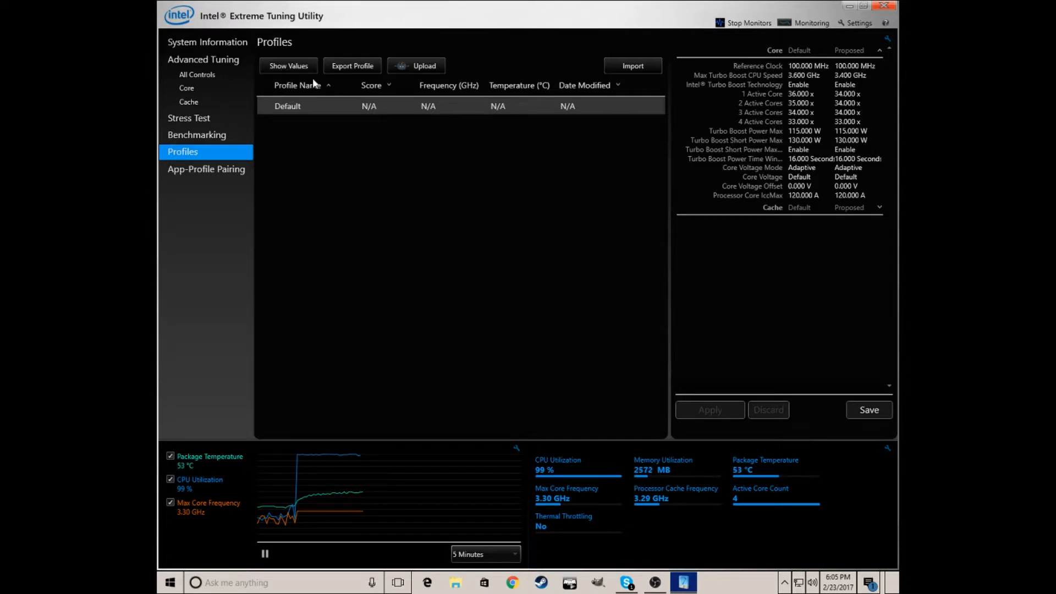
mouse_move(407, 104)
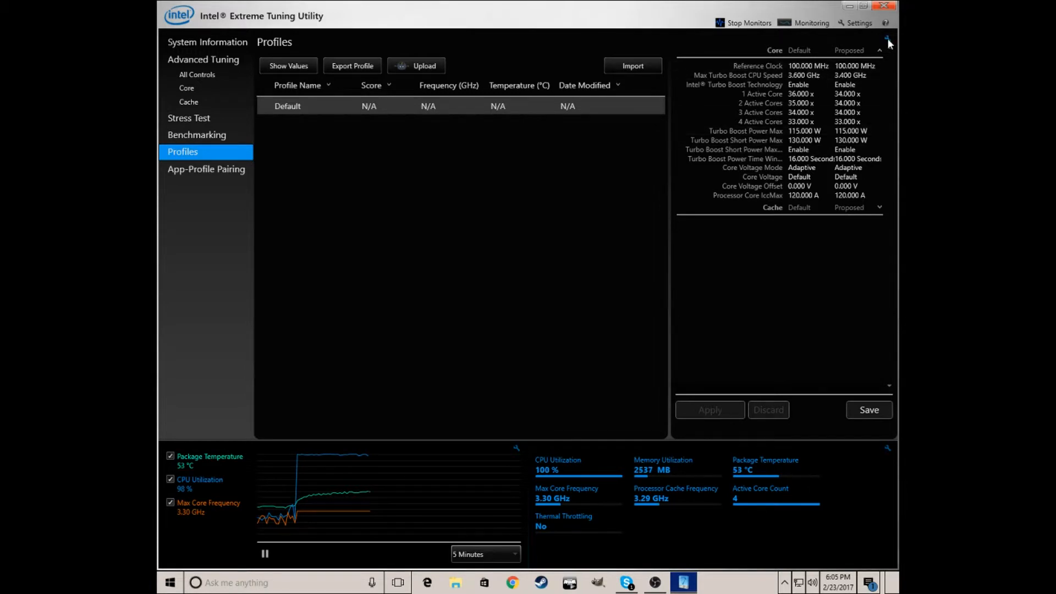
left_click(889, 48)
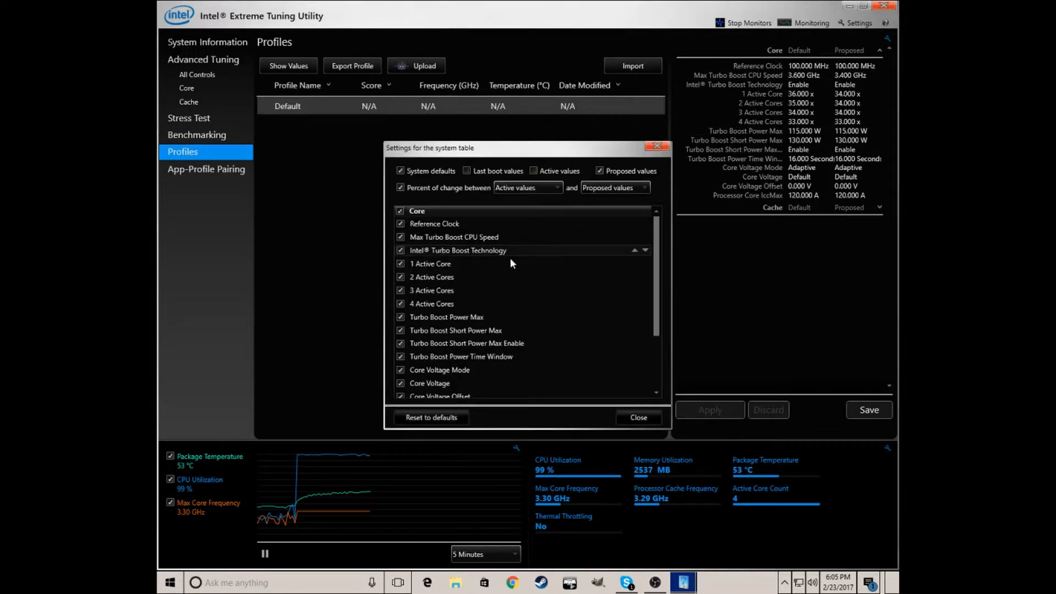
scroll("down", 3)
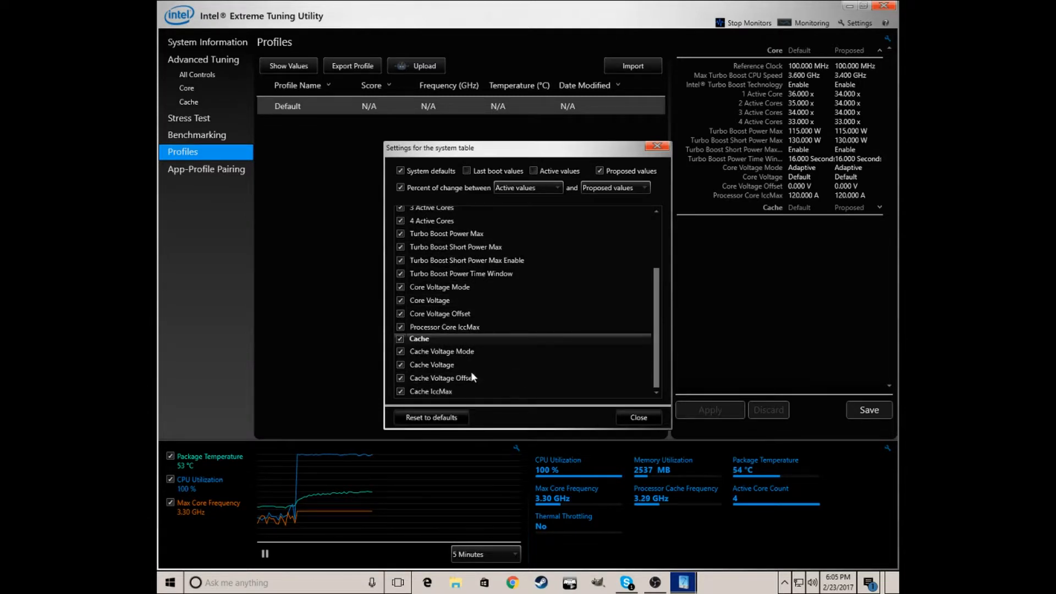
scroll("up", 3)
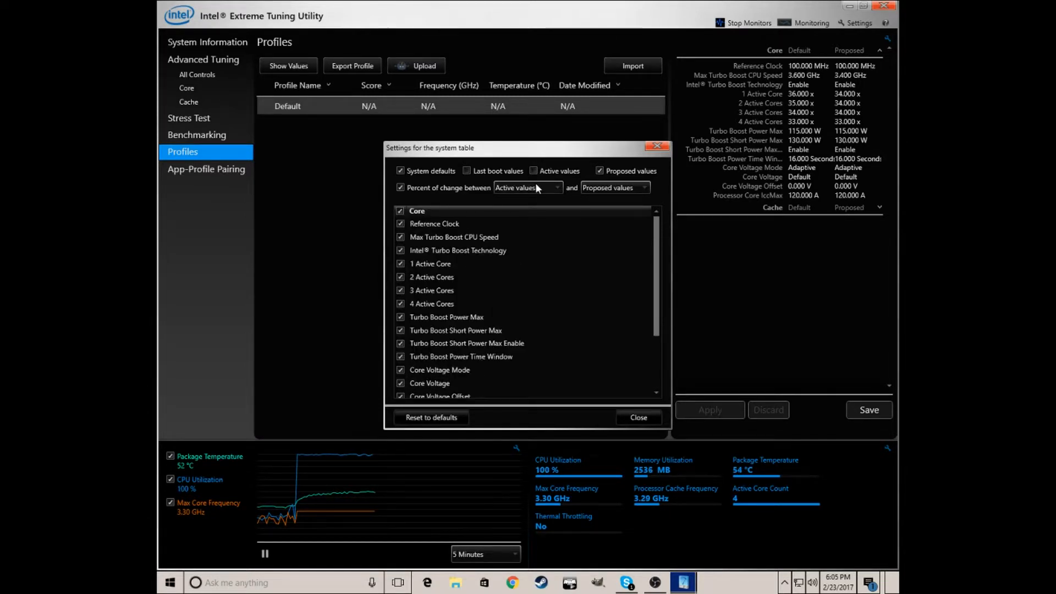
left_click(557, 187)
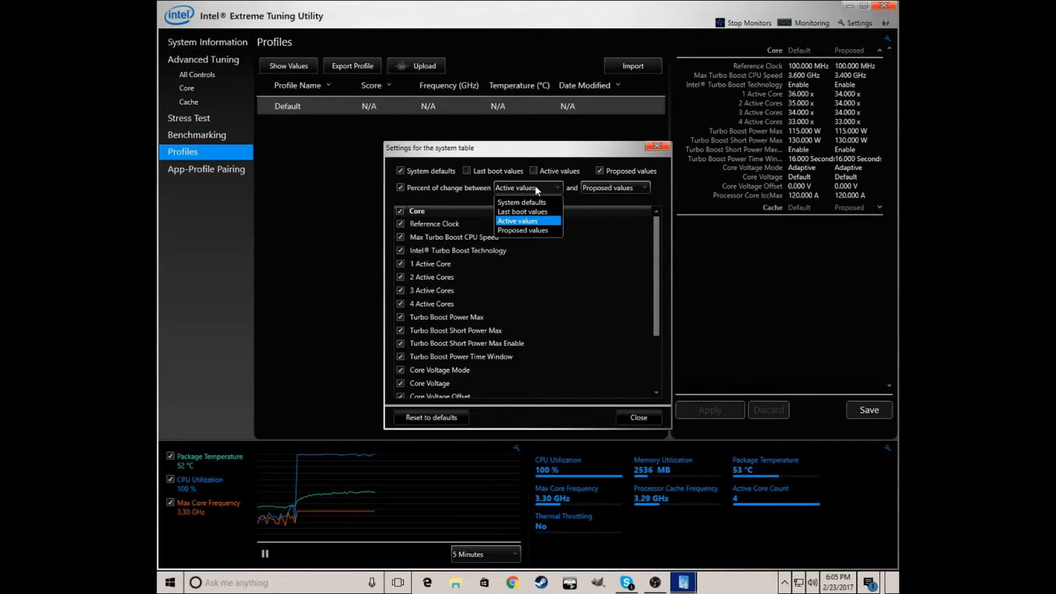
left_click(517, 220)
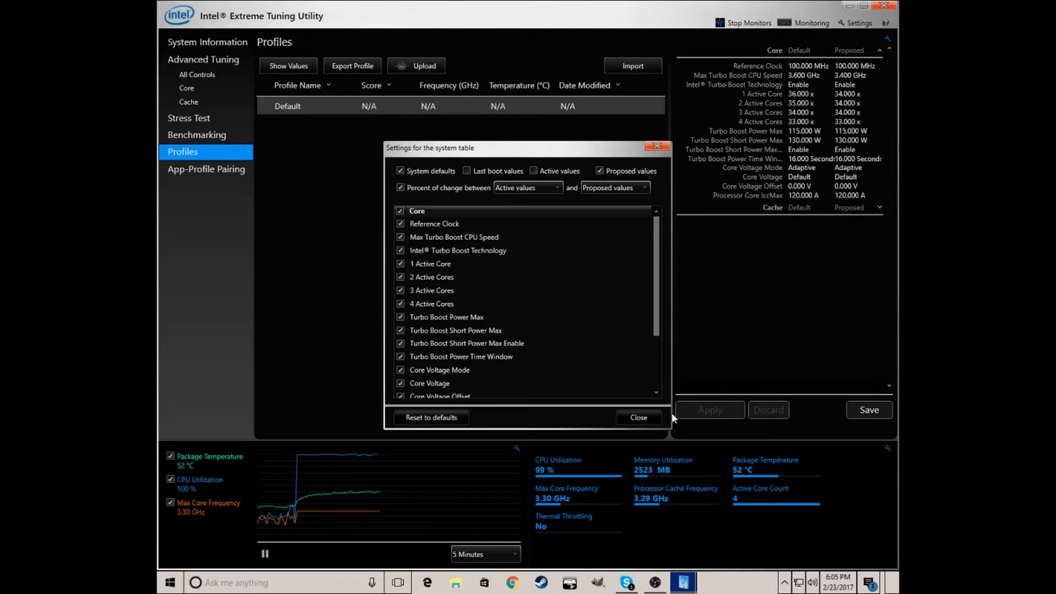
left_click(638, 418)
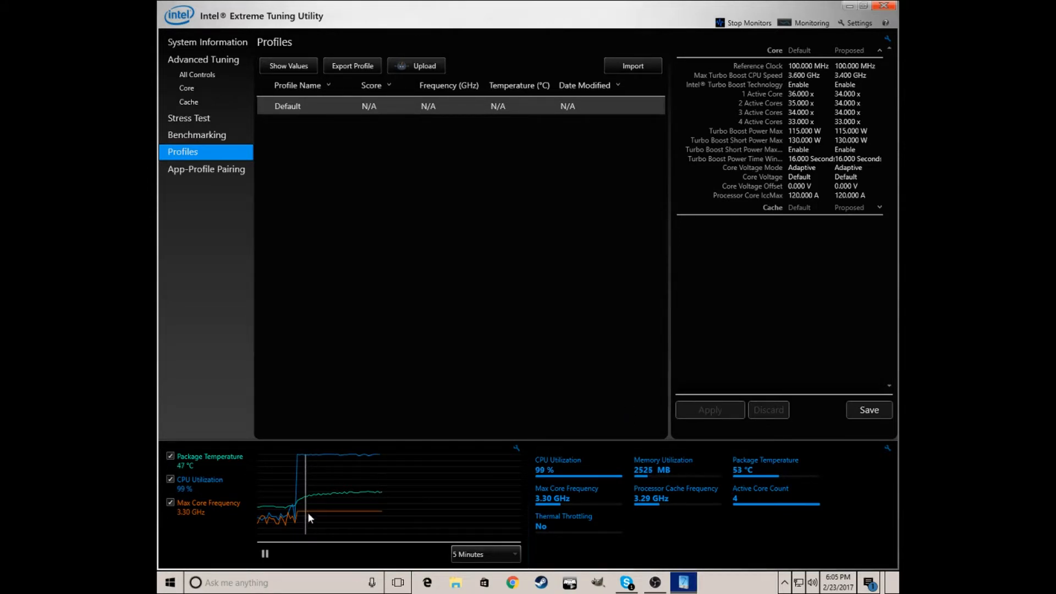
mouse_move(228, 519)
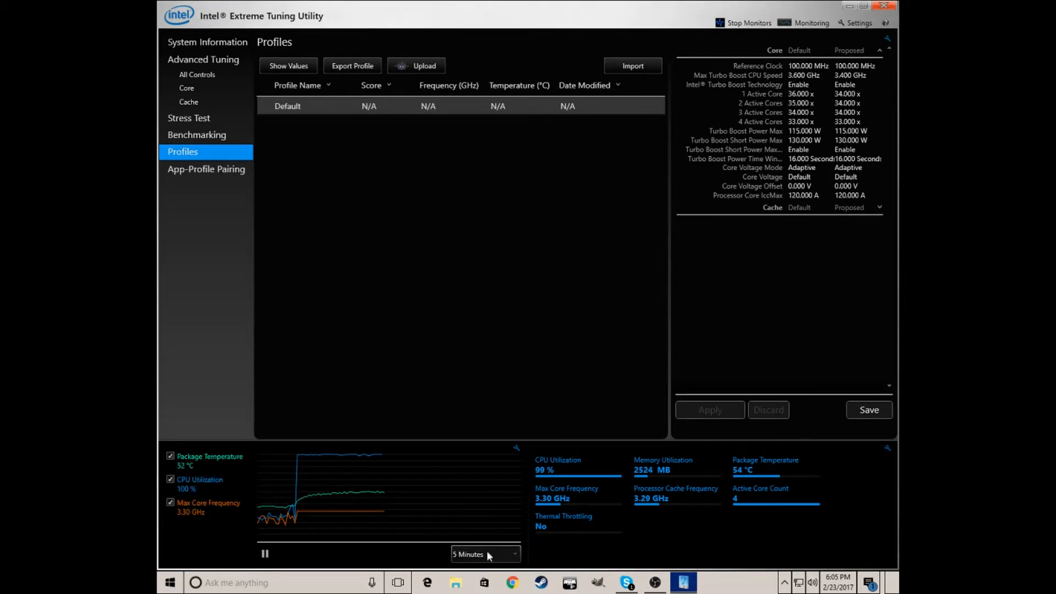
mouse_move(876, 267)
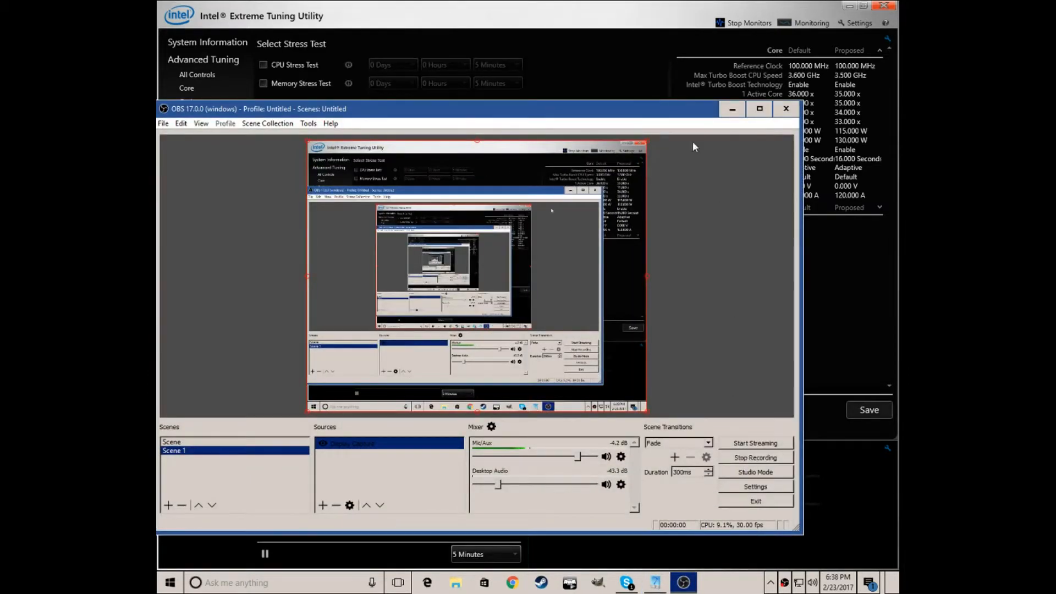
Step: Minimize the OBS Studio window to reveal the idling Stress Test page
left_click(786, 108)
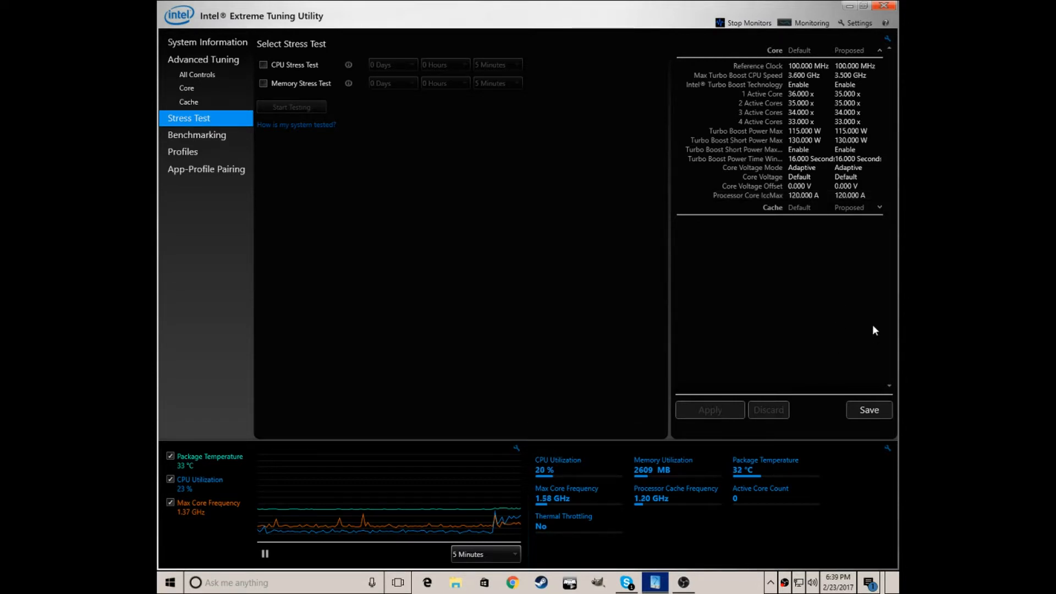
left_click(869, 409)
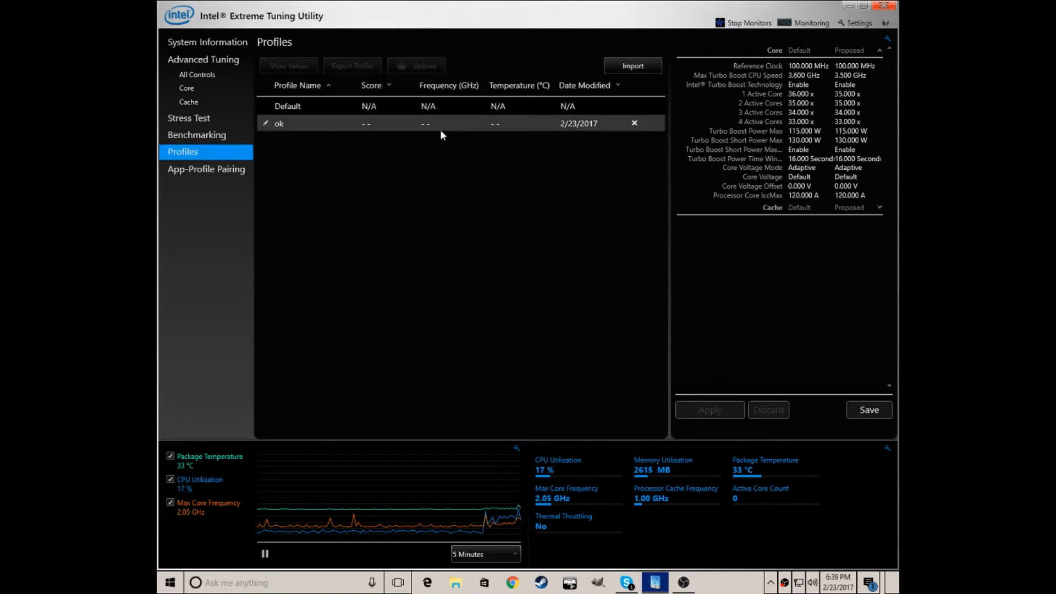
left_click(279, 123)
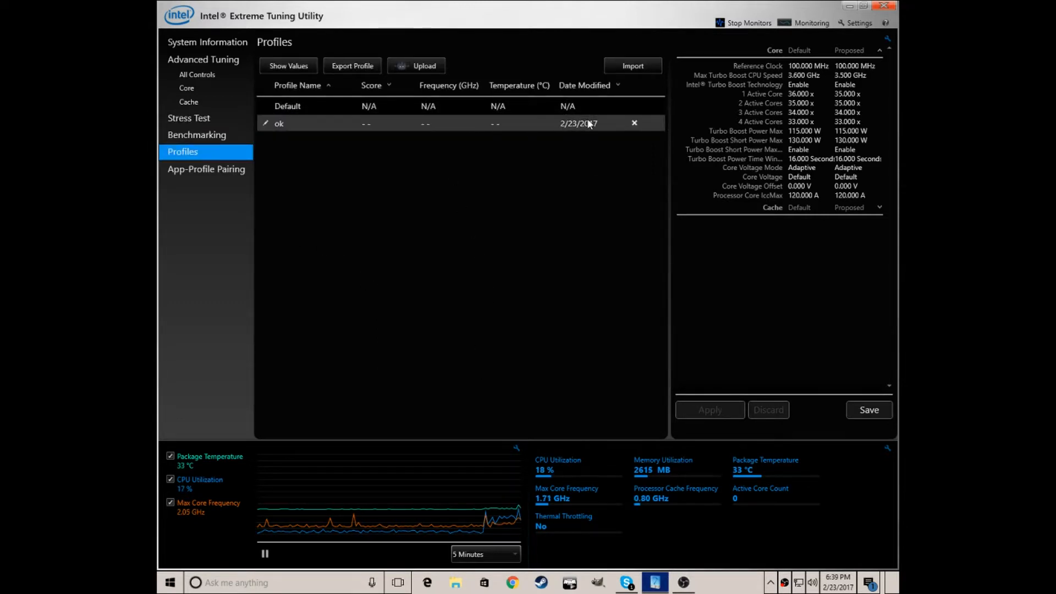
mouse_move(210, 142)
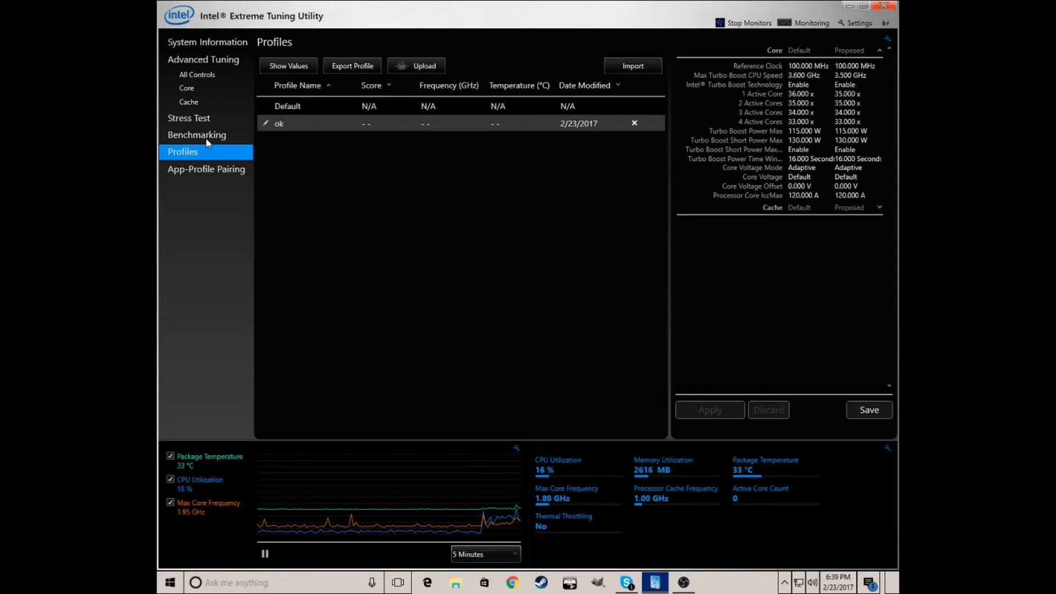
left_click(190, 118)
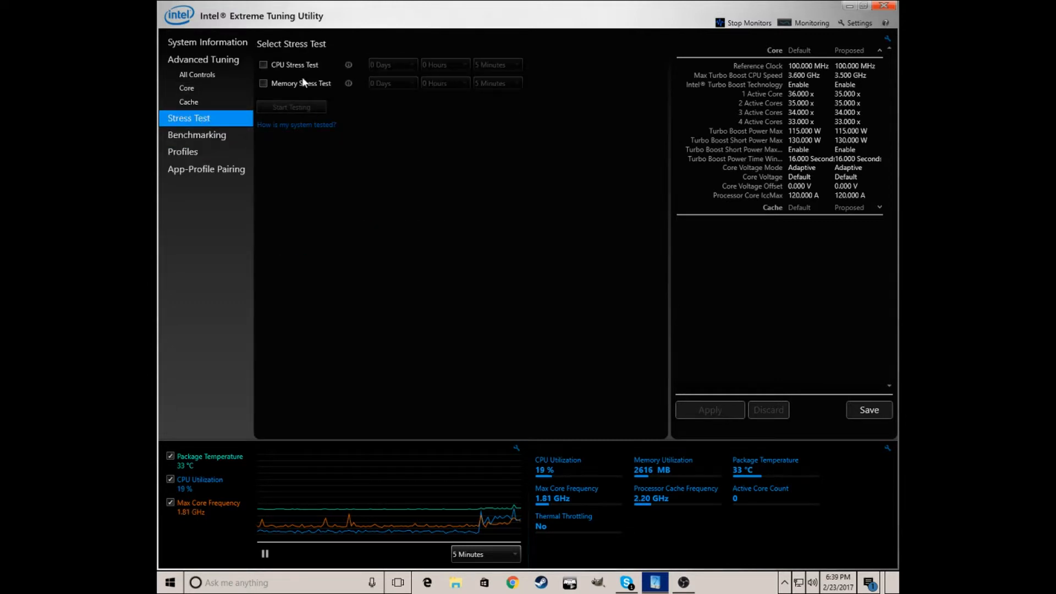
Step: Run a five-minute CPU stress test and cancel it mid-run so the log reports it cancelled
left_click(263, 63)
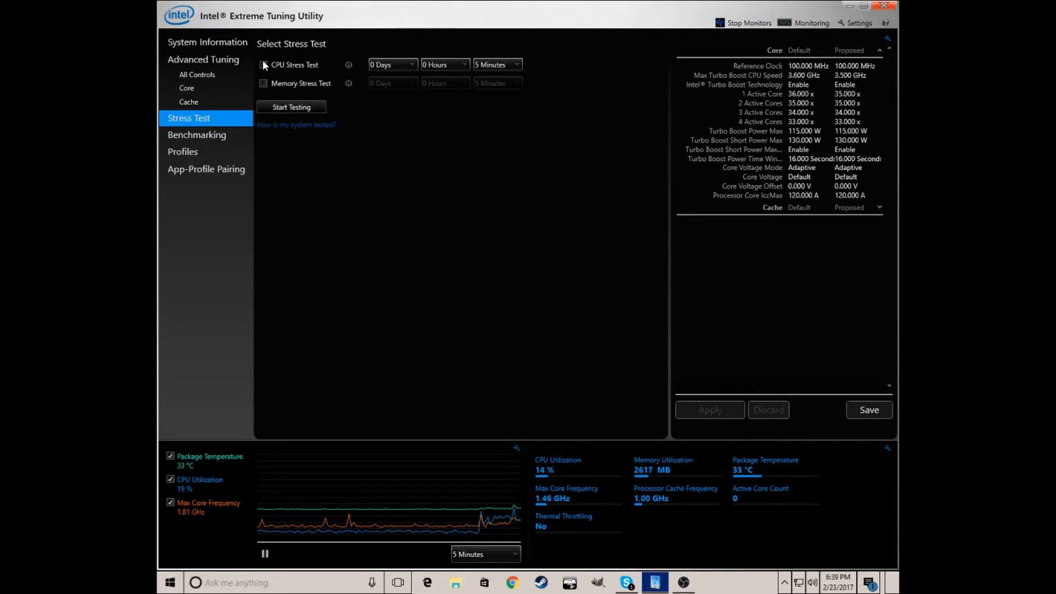
left_click(263, 65)
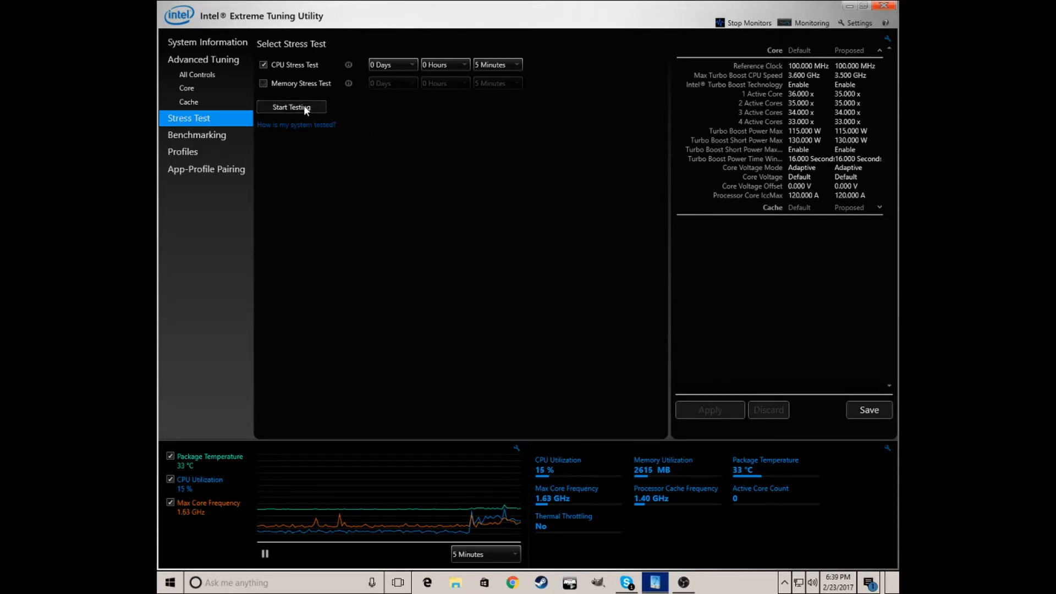
left_click(292, 107)
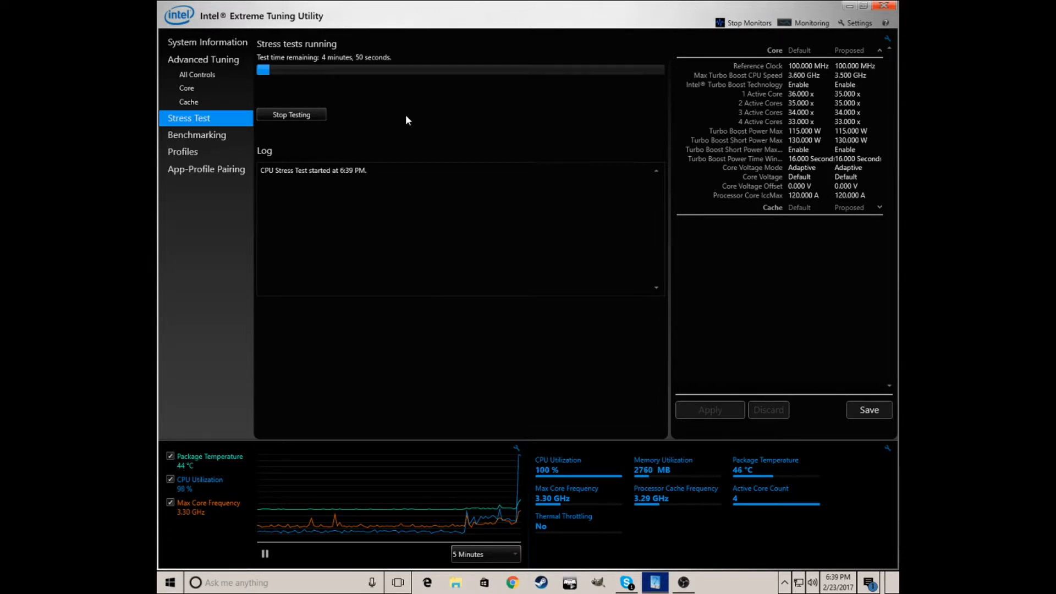
mouse_move(427, 135)
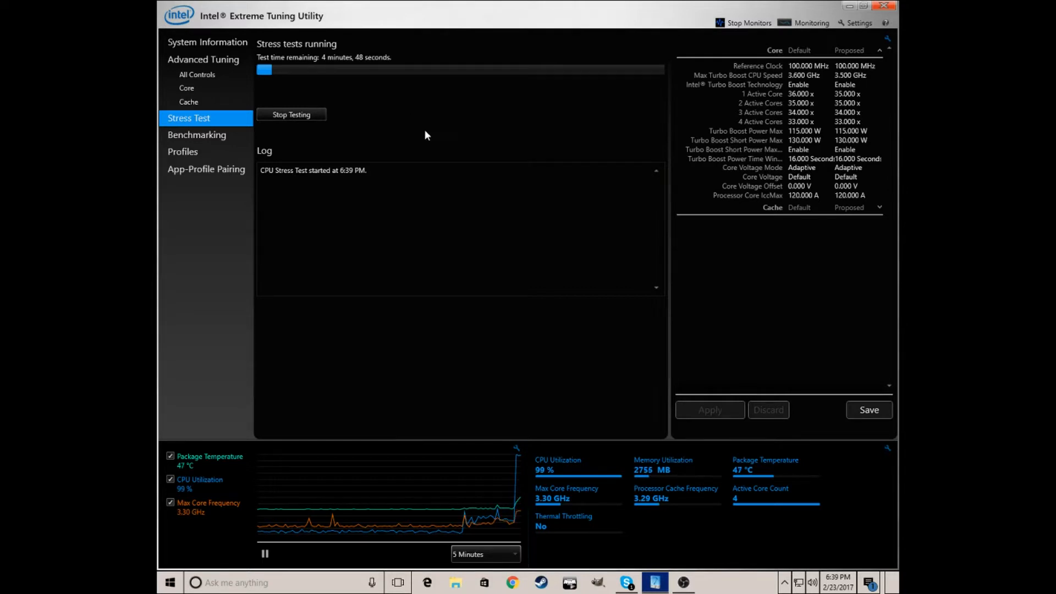
mouse_move(658, 499)
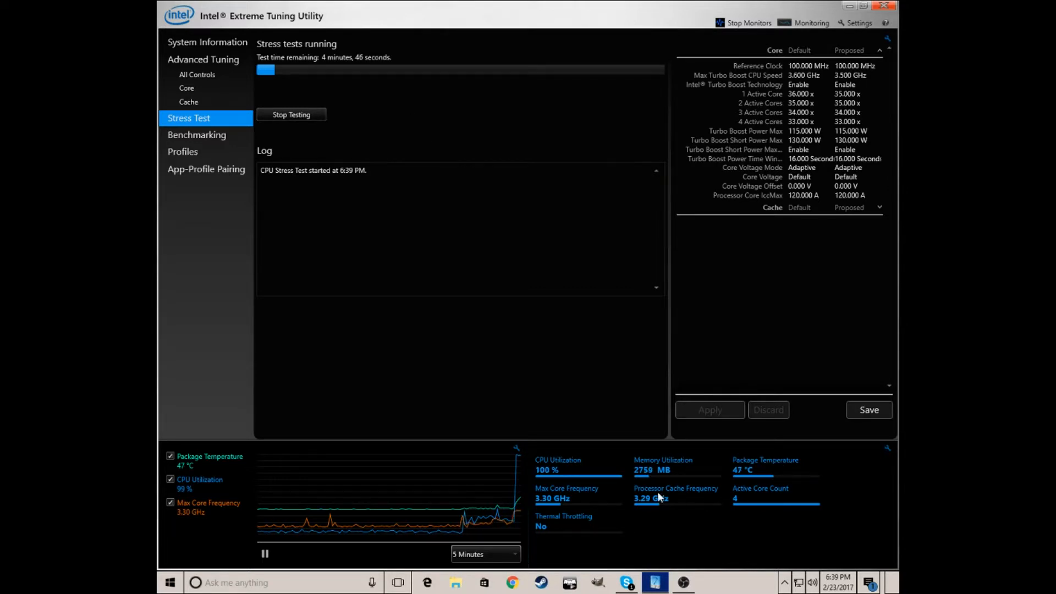
mouse_move(550, 504)
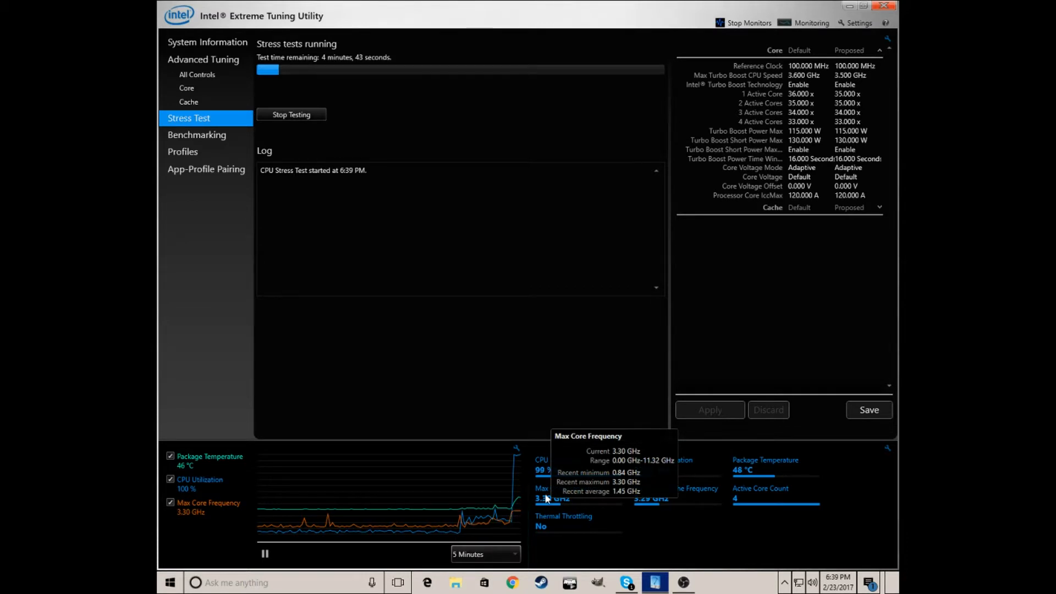
left_click(292, 113)
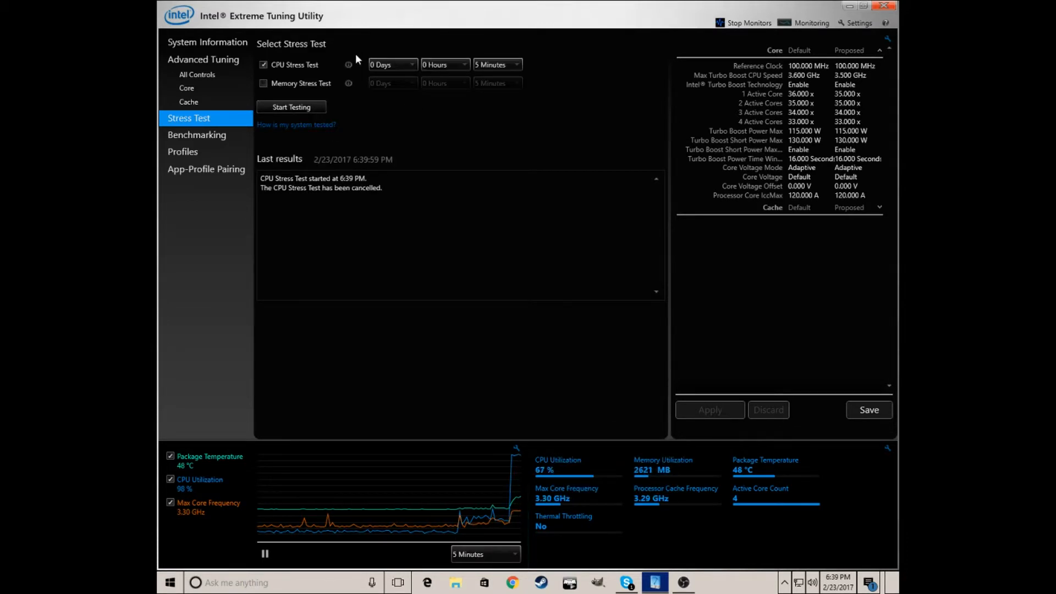
Step: Switch the selection to Memory Stress Test, then deselect it, leaving no test chosen
left_click(261, 84)
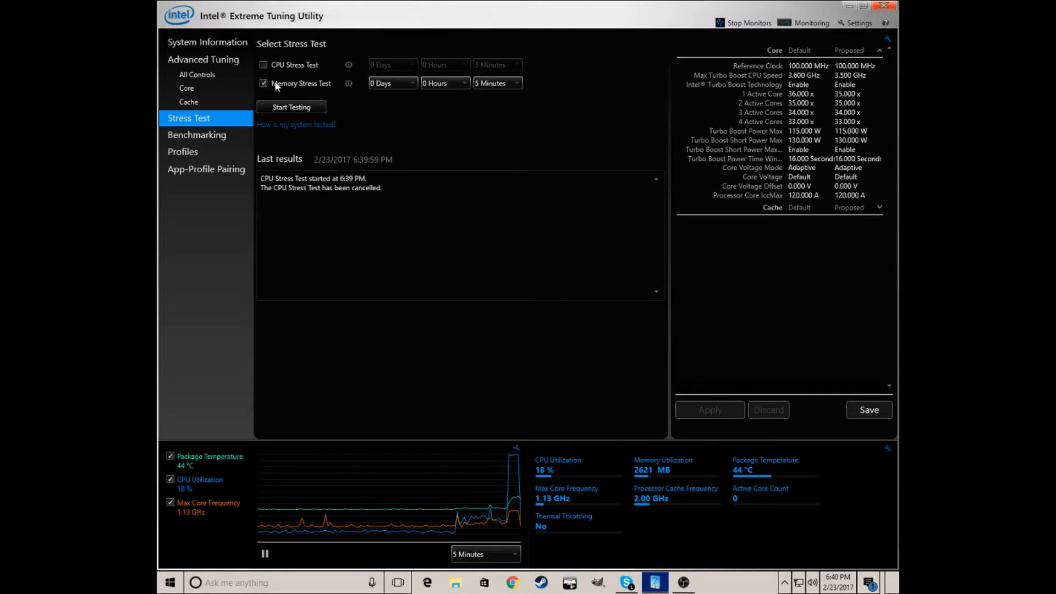
mouse_move(445, 112)
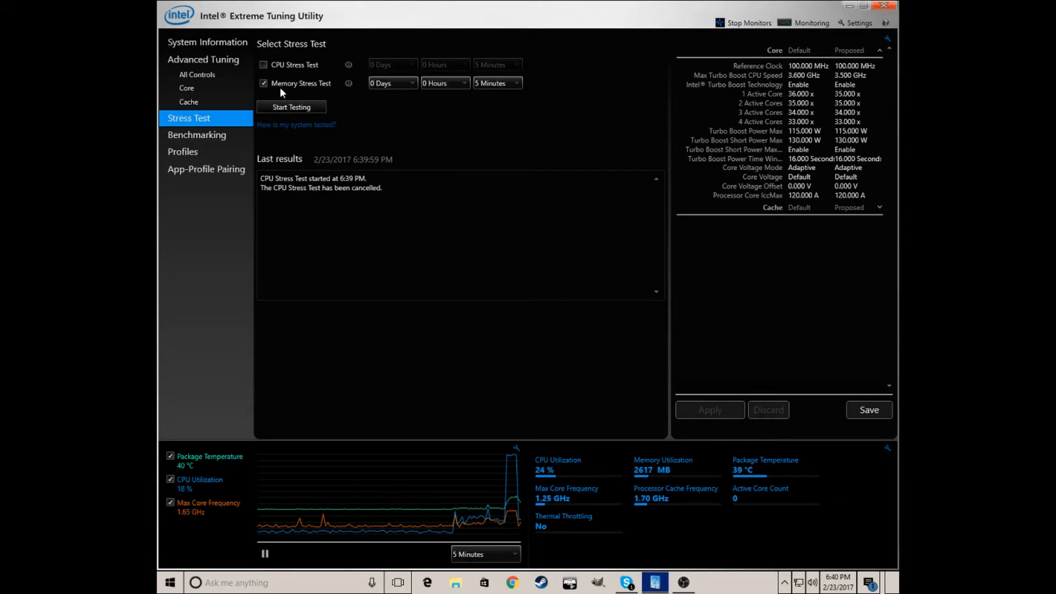
left_click(263, 84)
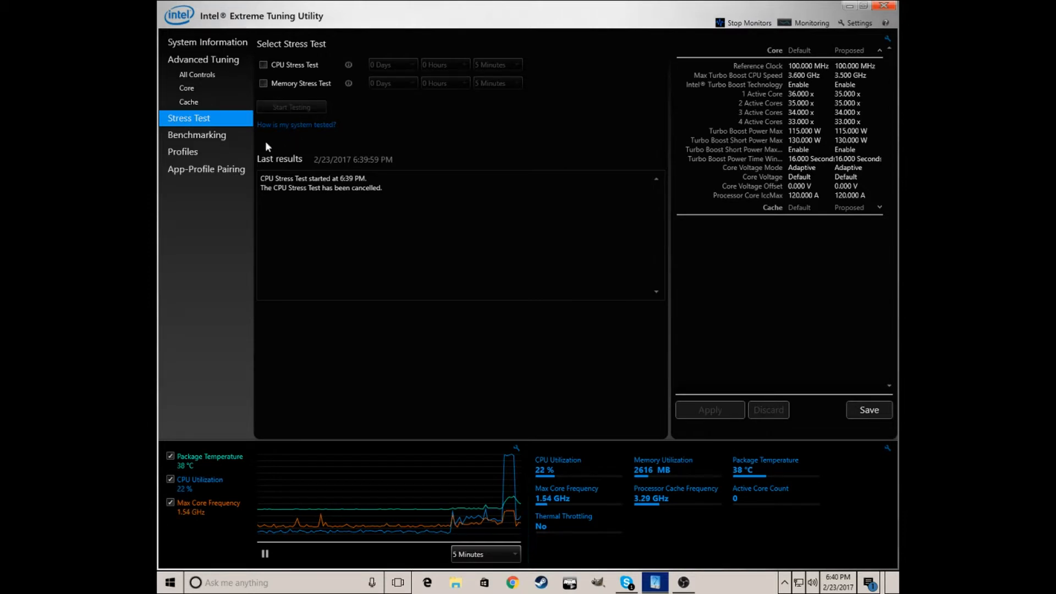
left_click(190, 101)
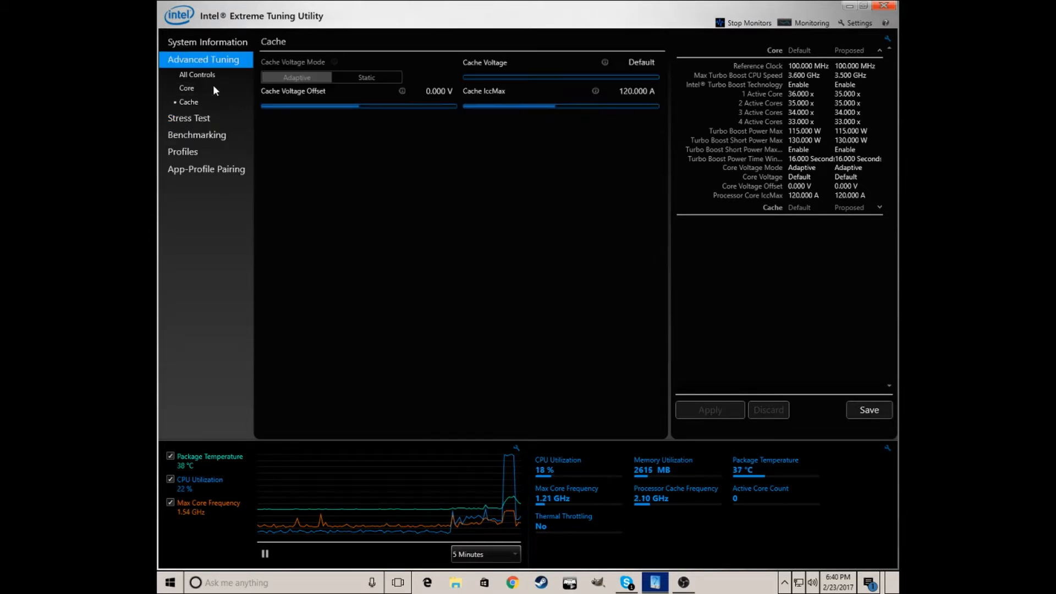
left_click(196, 74)
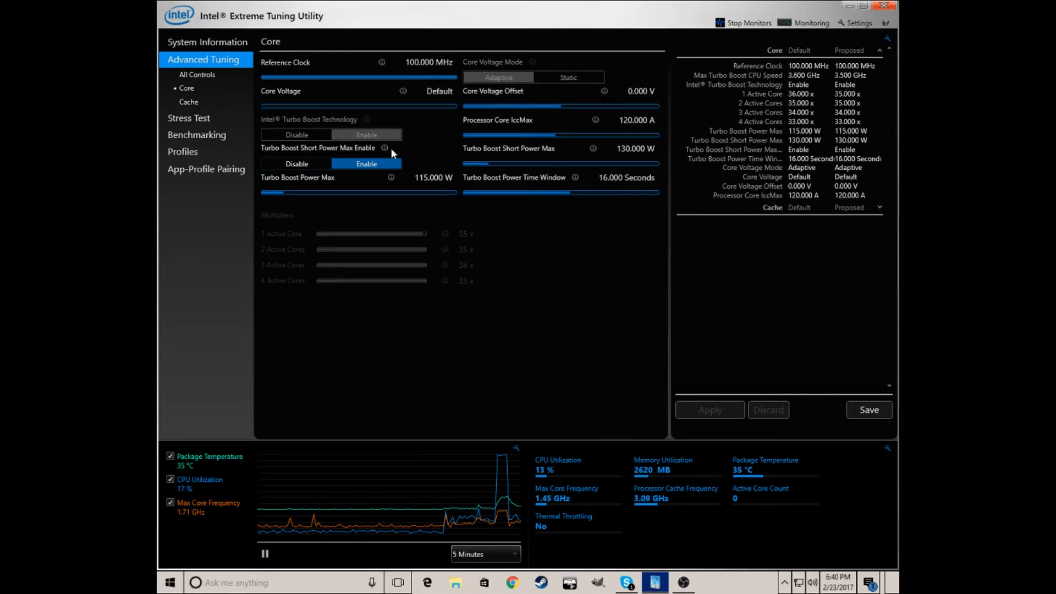
mouse_move(385, 149)
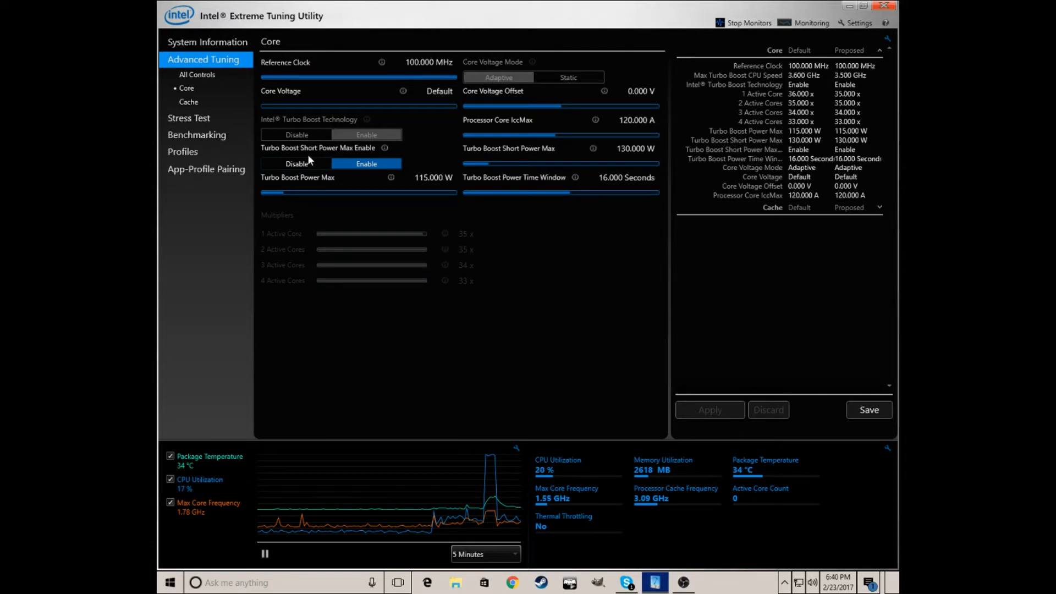
left_click(296, 163)
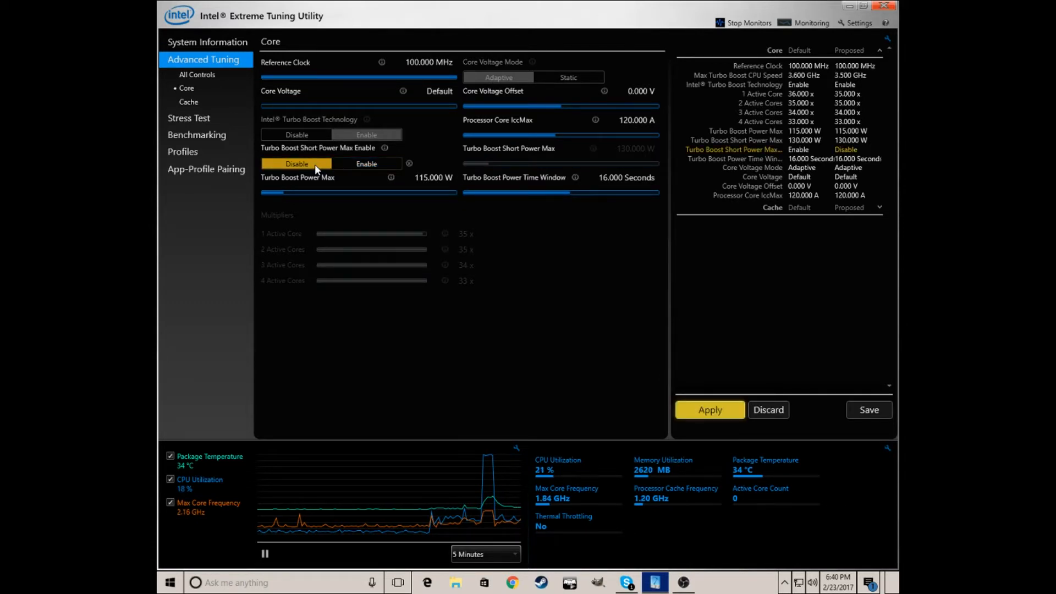
left_click(366, 162)
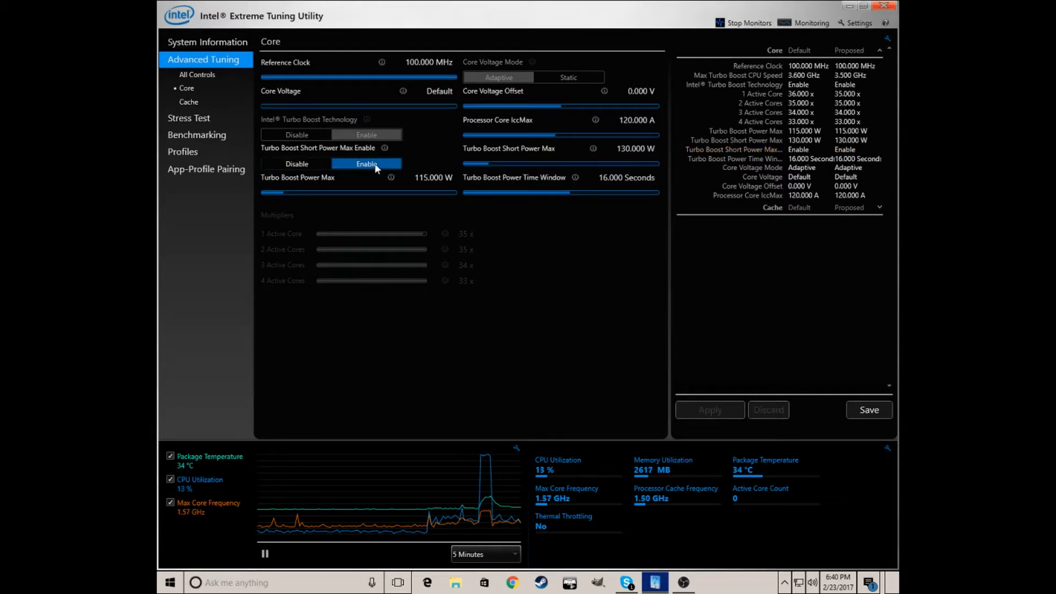
mouse_move(392, 178)
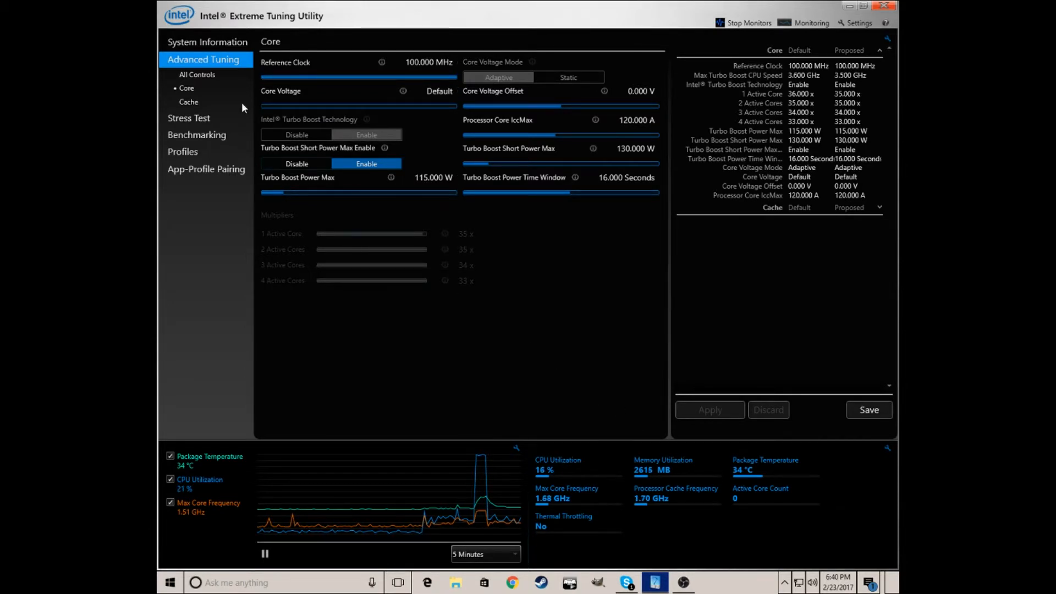
left_click(188, 118)
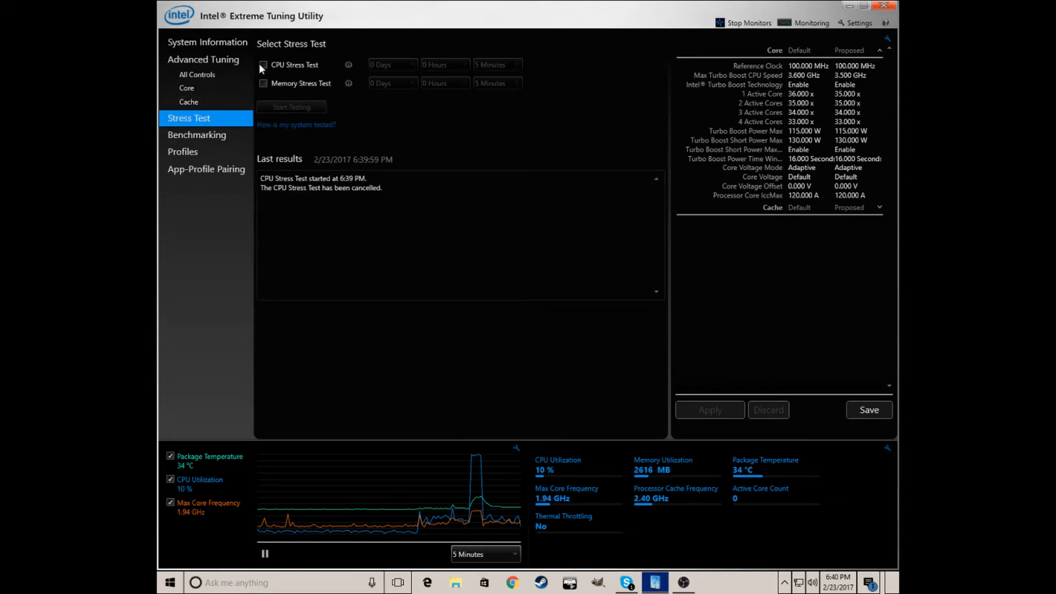
Step: Select the CPU stress test and set its duration to 30 Minutes before starting it
left_click(263, 64)
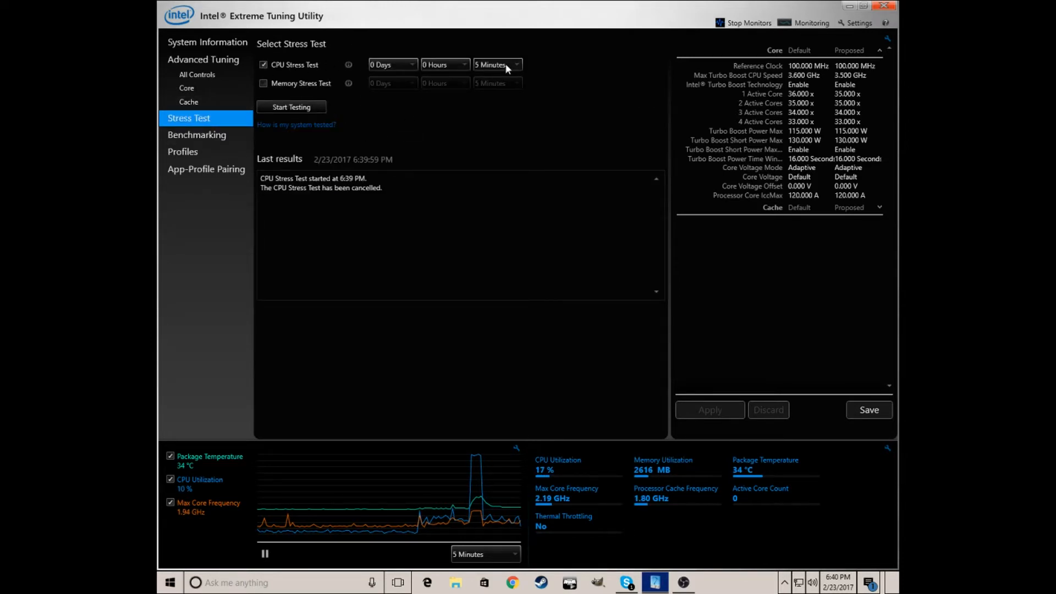
left_click(518, 64)
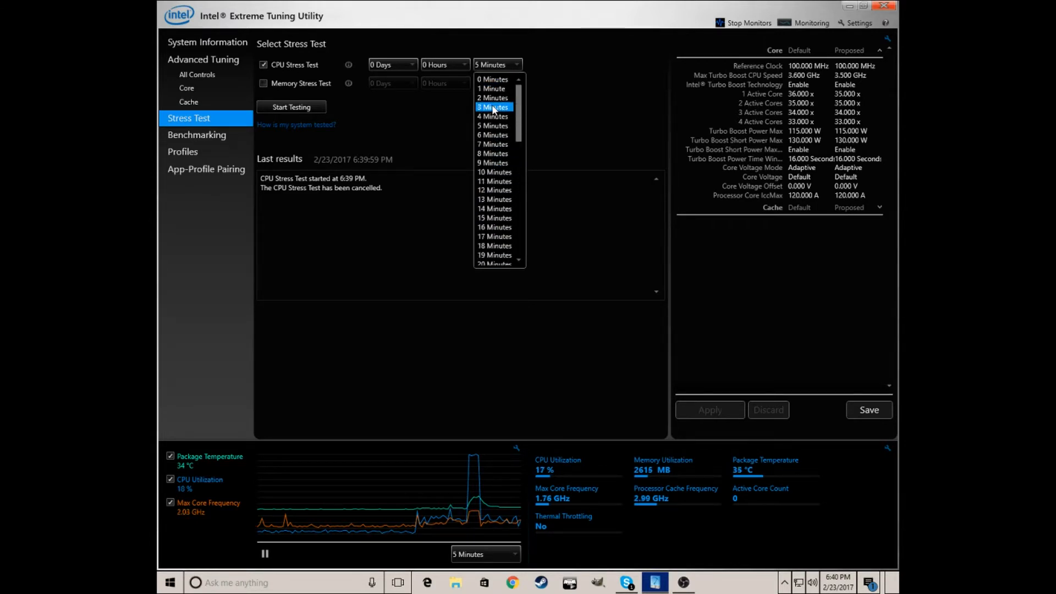
scroll("down", 3)
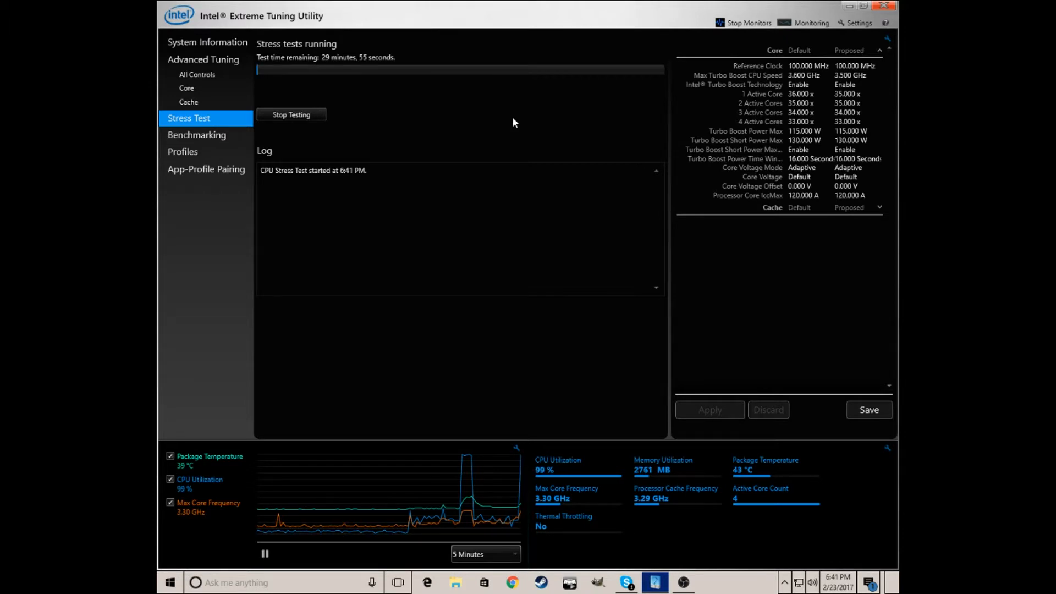
mouse_move(532, 495)
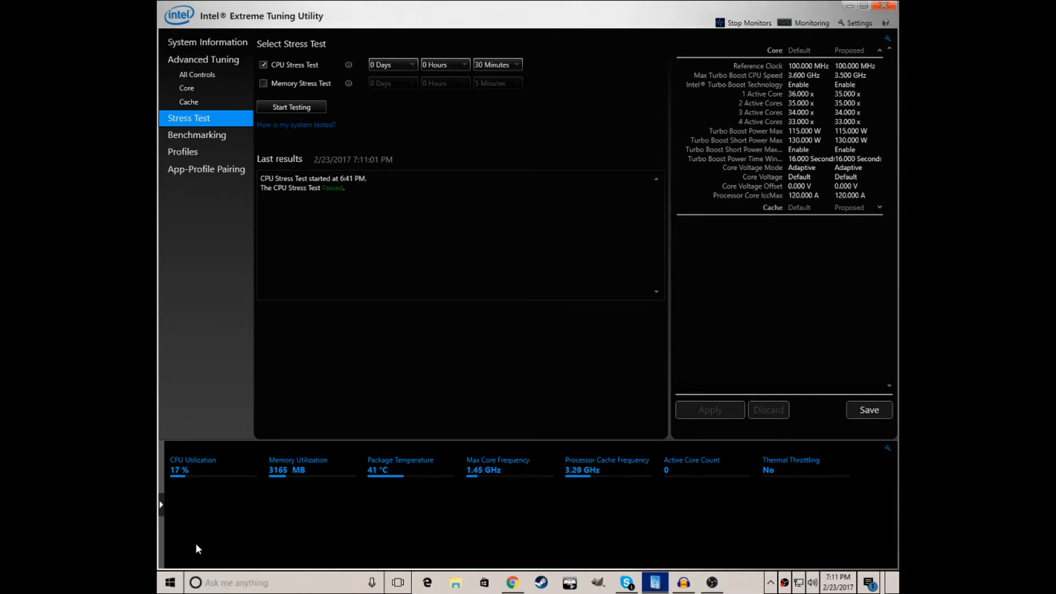
mouse_move(167, 512)
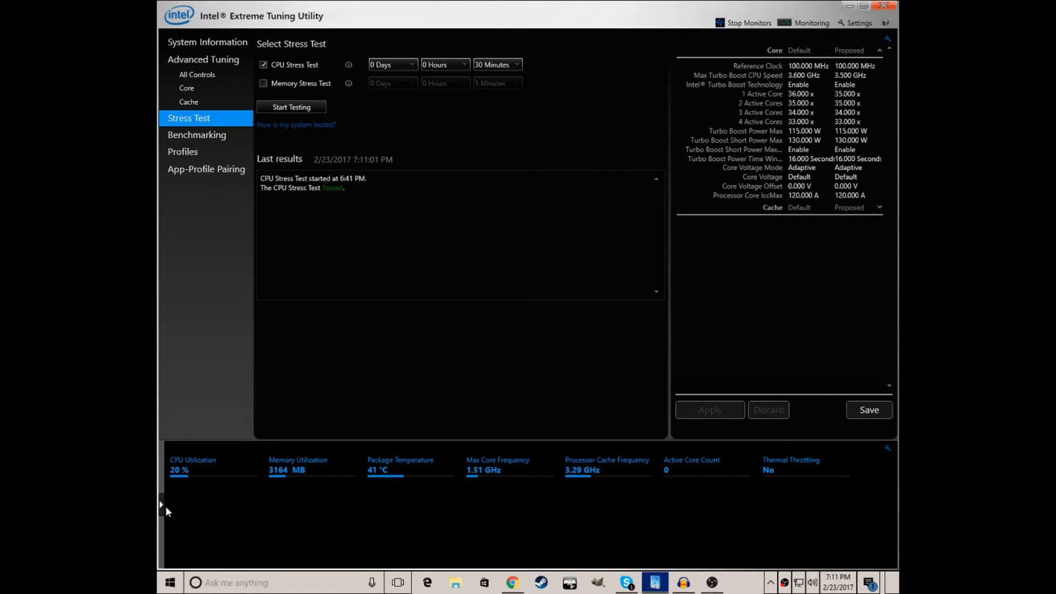
Step: Expand the live performance graph and return to the passed CPU stress test results via Benchmarking
left_click(162, 505)
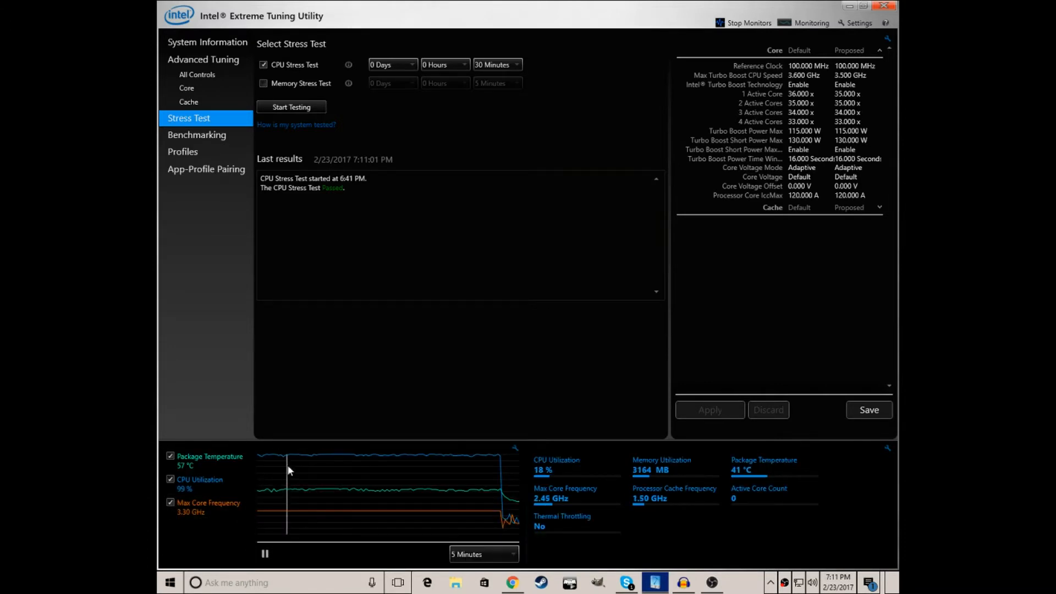
mouse_move(417, 495)
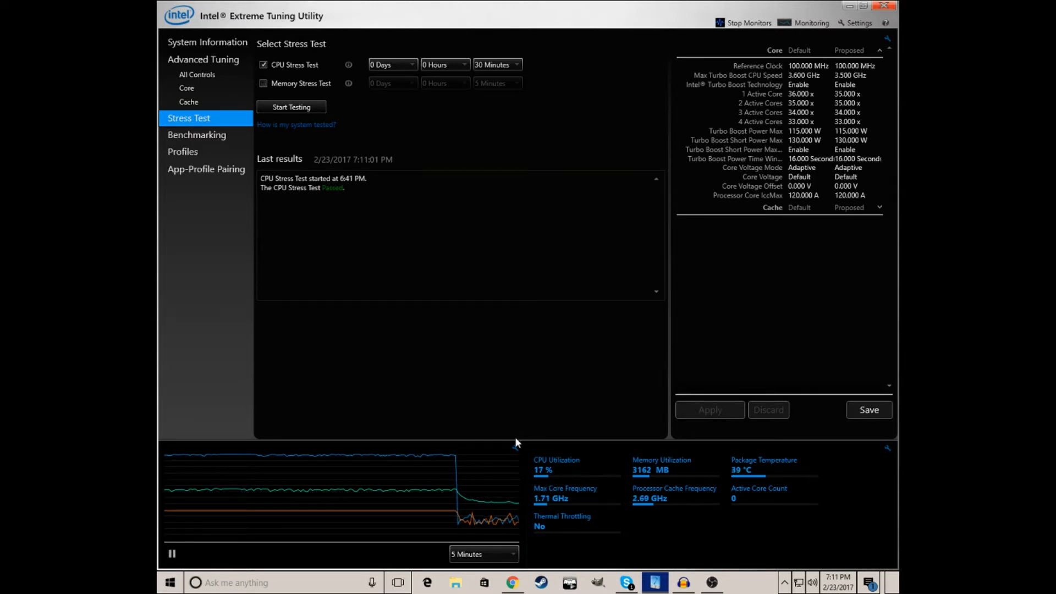
left_click(197, 134)
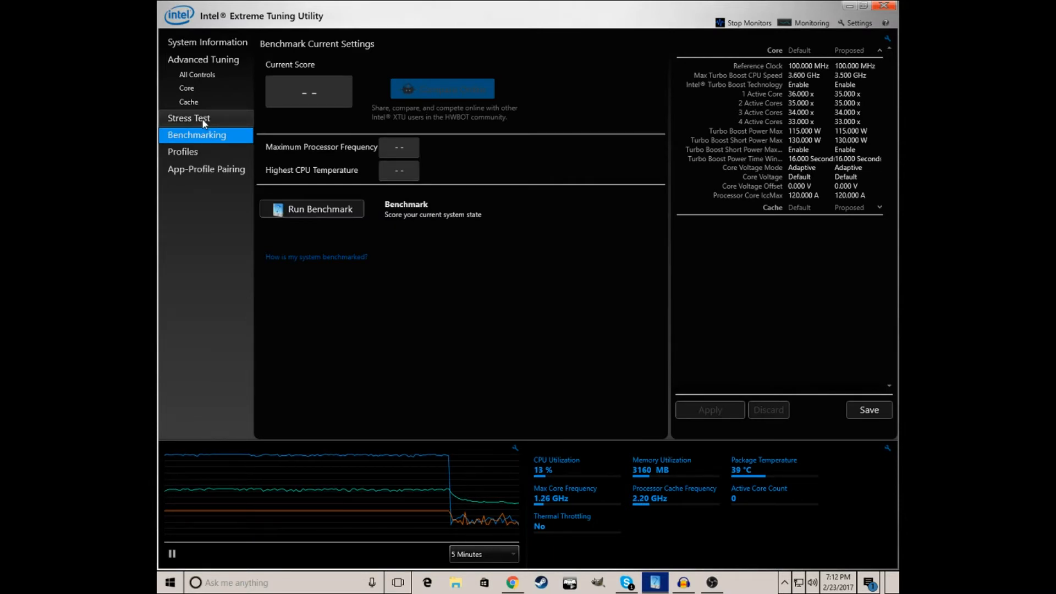
left_click(189, 118)
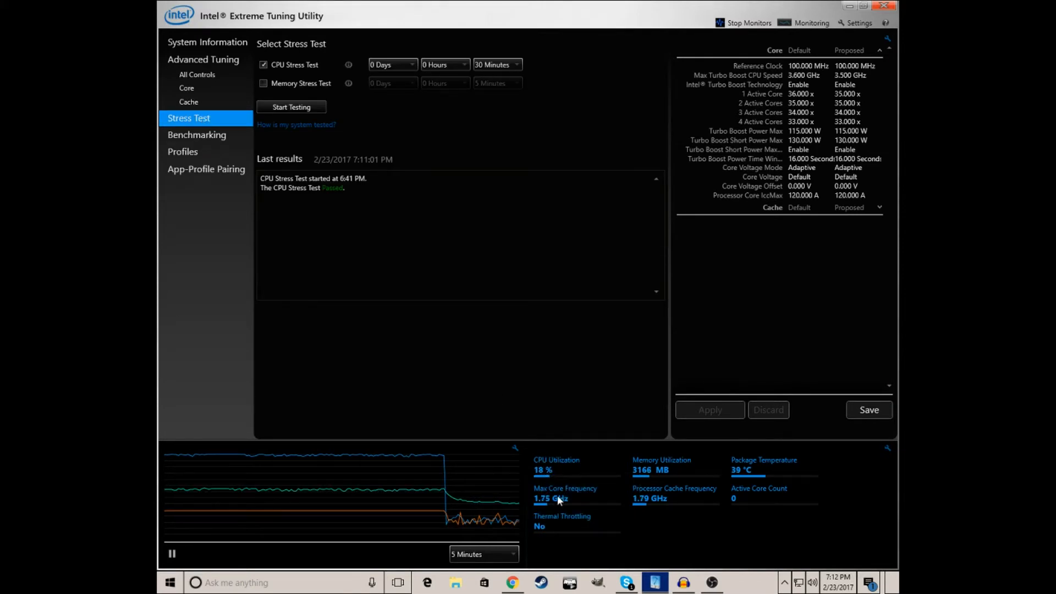
mouse_move(557, 499)
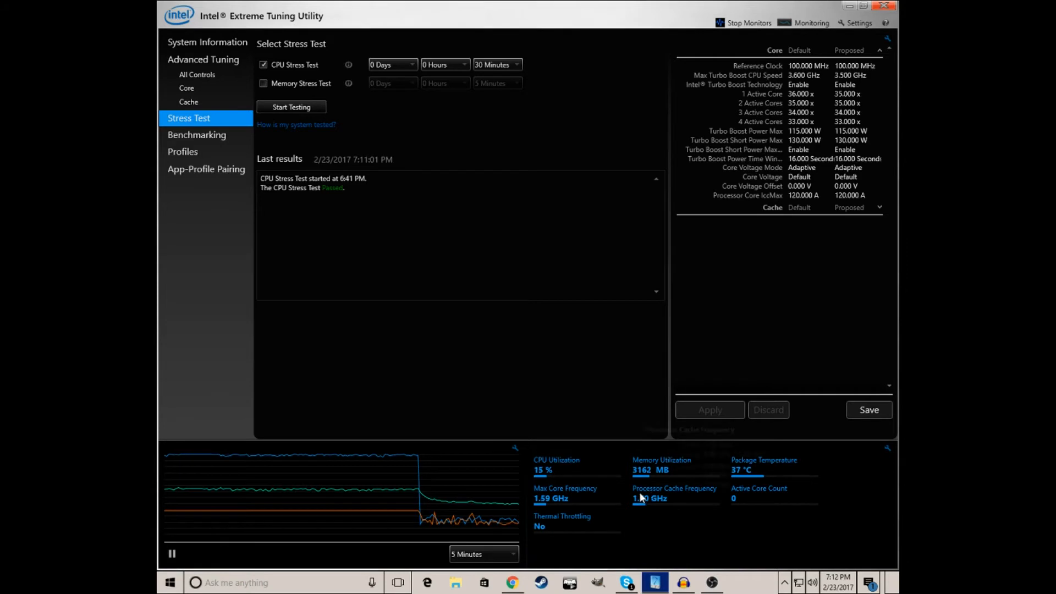
mouse_move(640, 498)
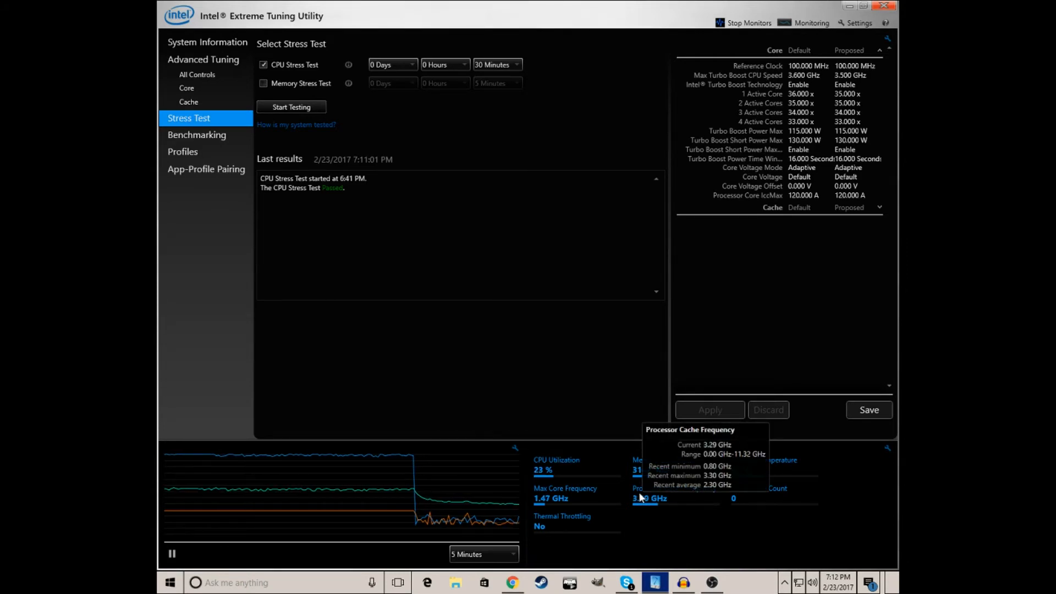
mouse_move(647, 465)
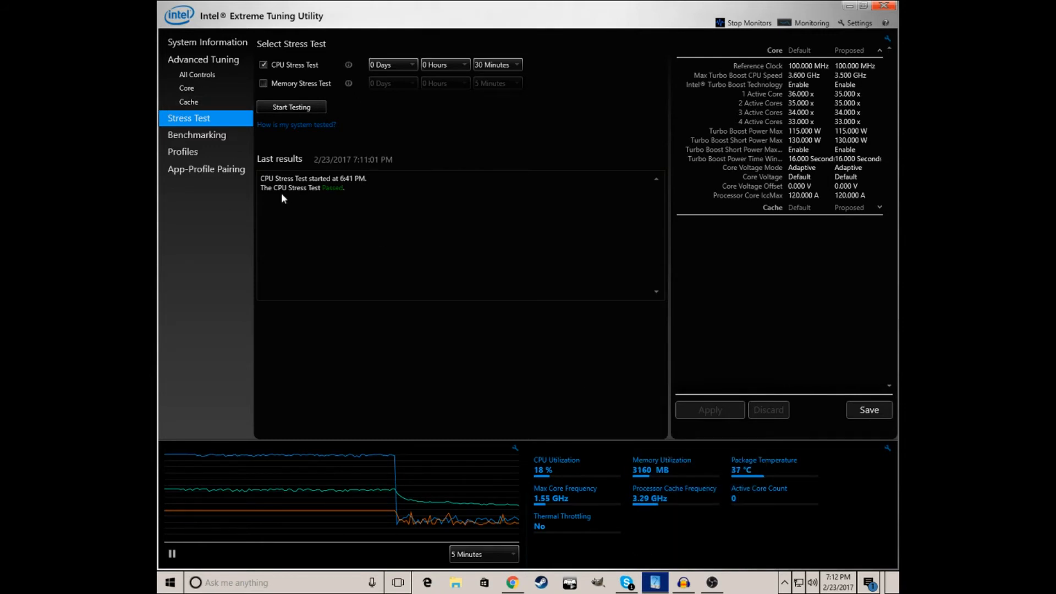
mouse_move(462, 316)
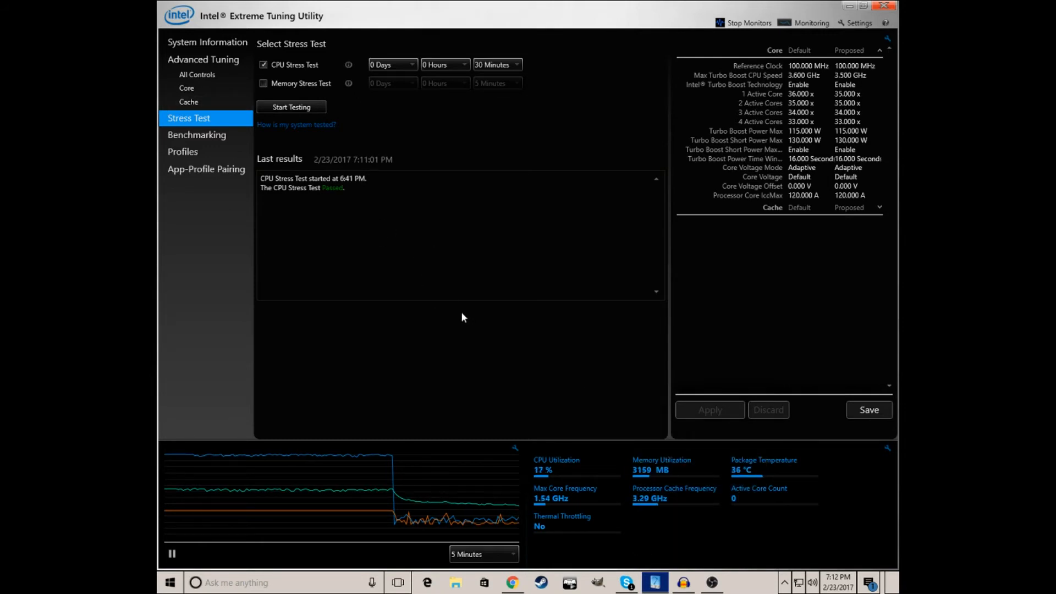
mouse_move(445, 491)
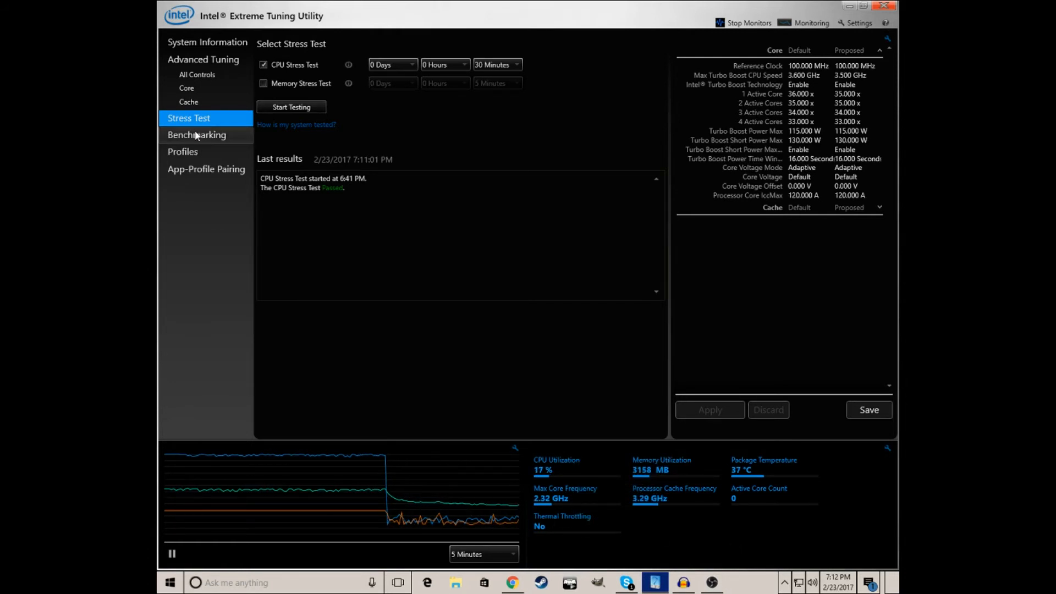
Step: Run a benchmark from the Benchmarking page, cancelling the Save Profile dialog without saving
left_click(197, 135)
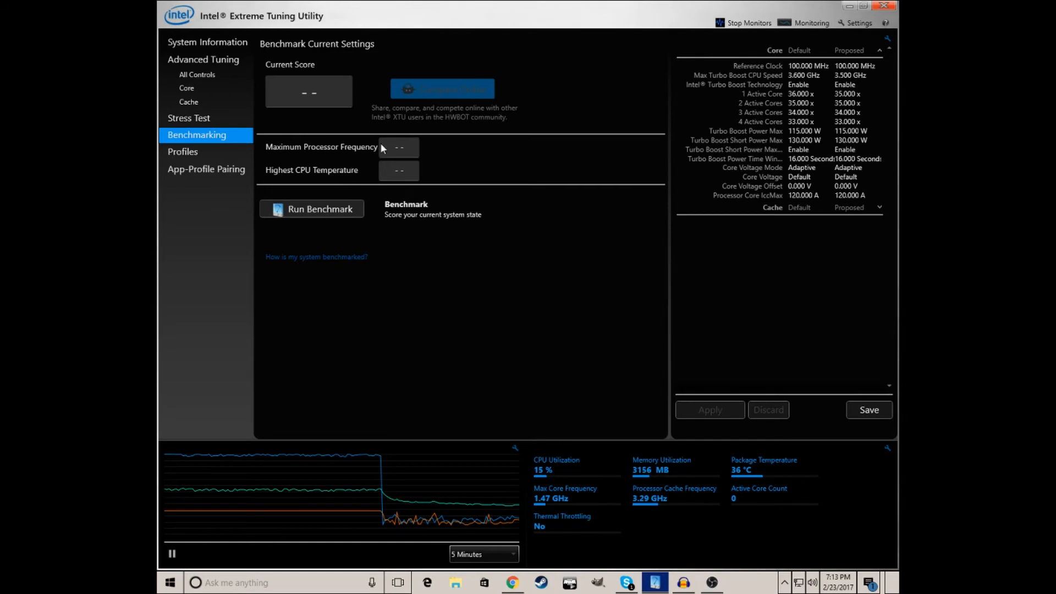
mouse_move(544, 528)
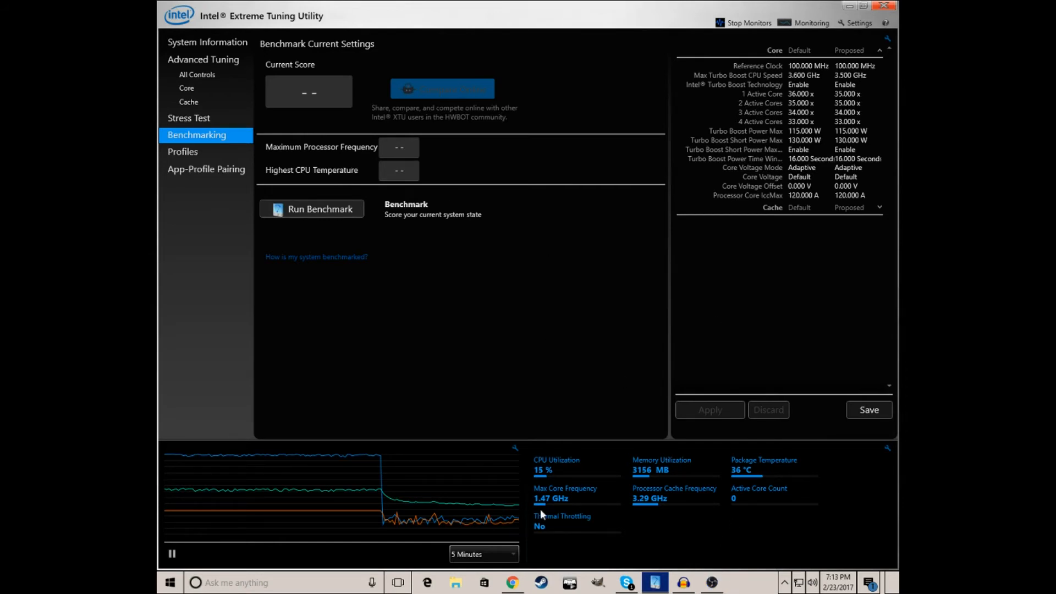
mouse_move(653, 355)
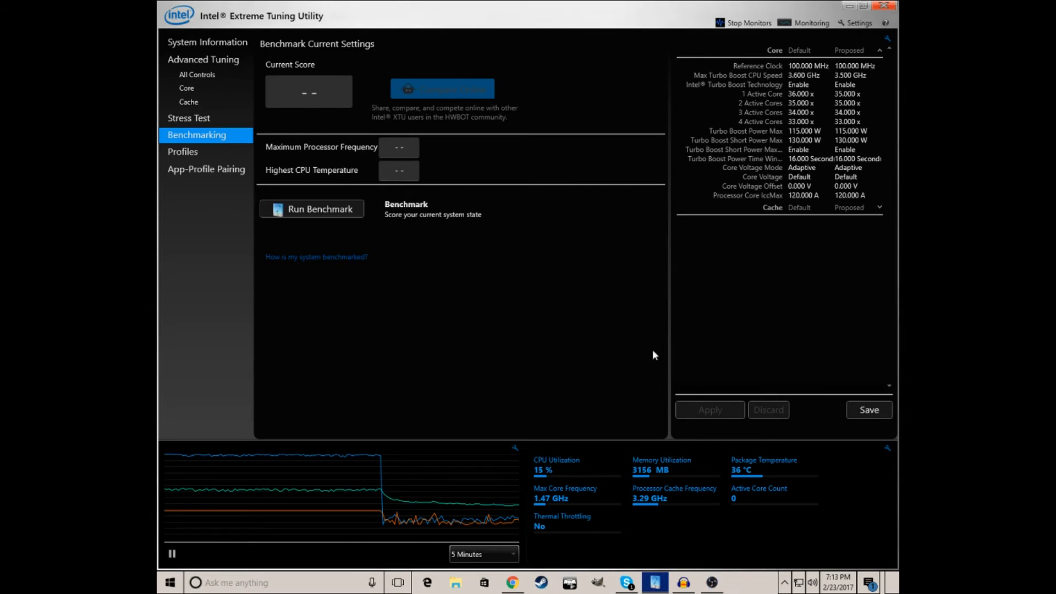
left_click(312, 209)
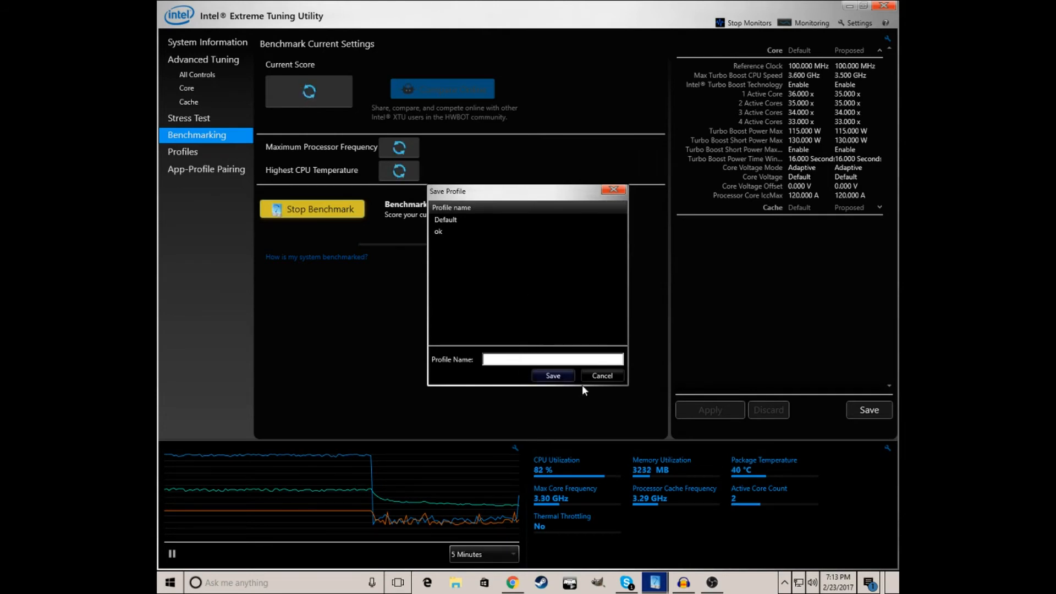
left_click(603, 376)
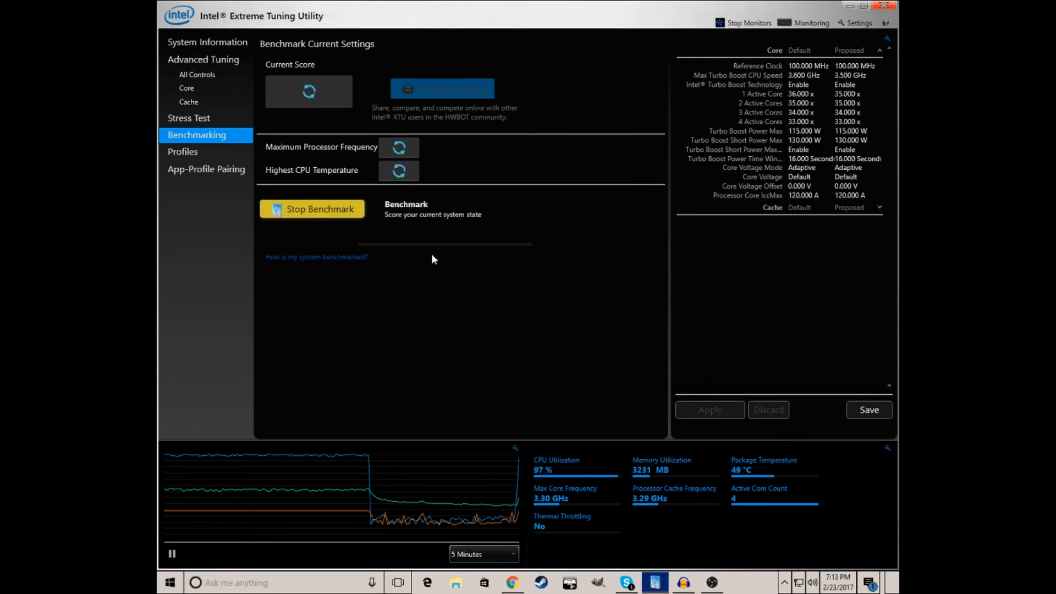
mouse_move(614, 297)
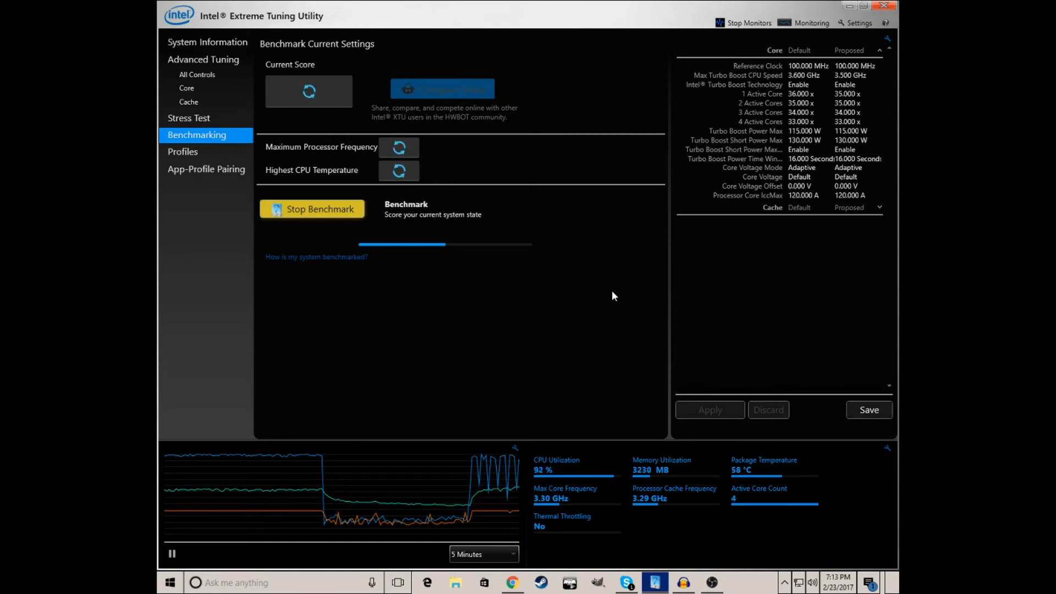
mouse_move(661, 310)
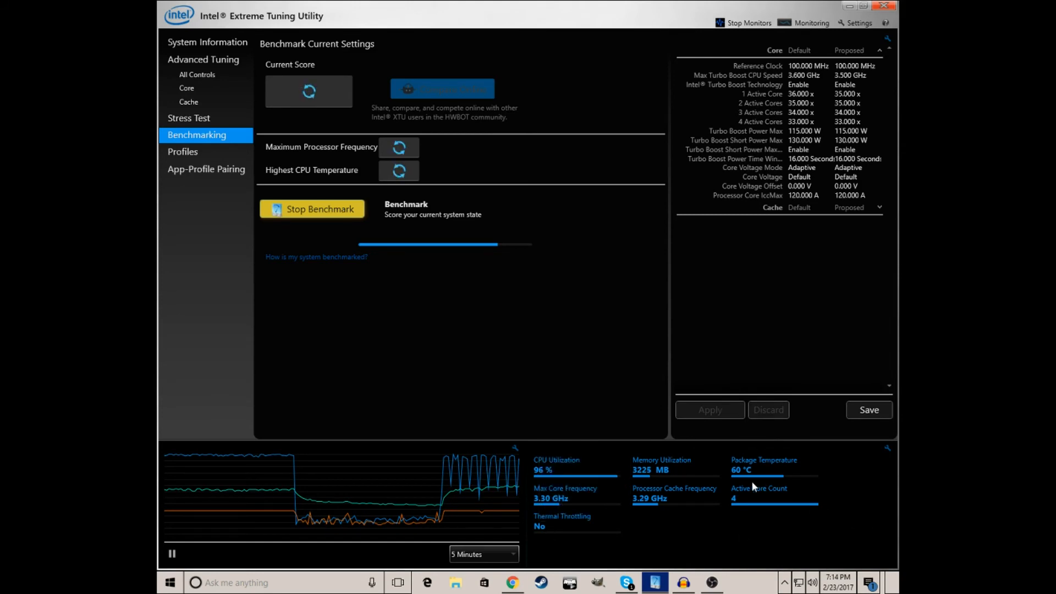
mouse_move(740, 507)
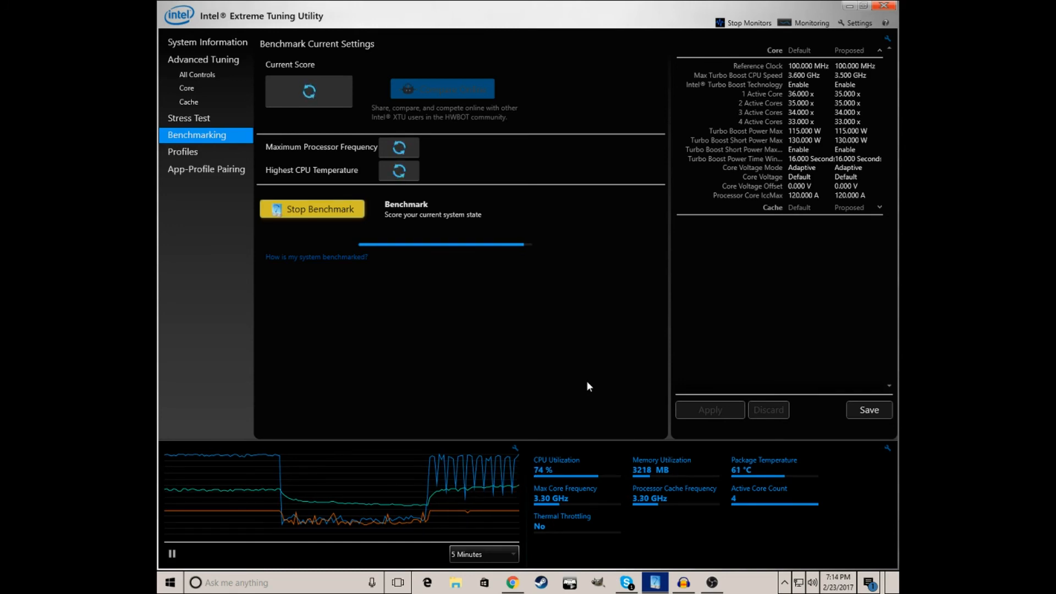
mouse_move(589, 485)
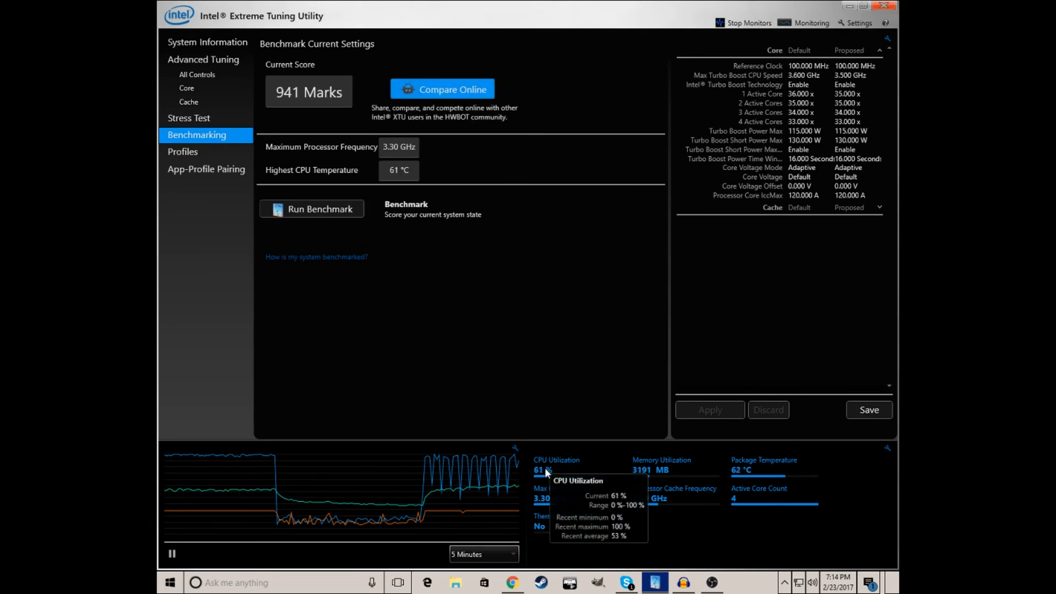
mouse_move(542, 499)
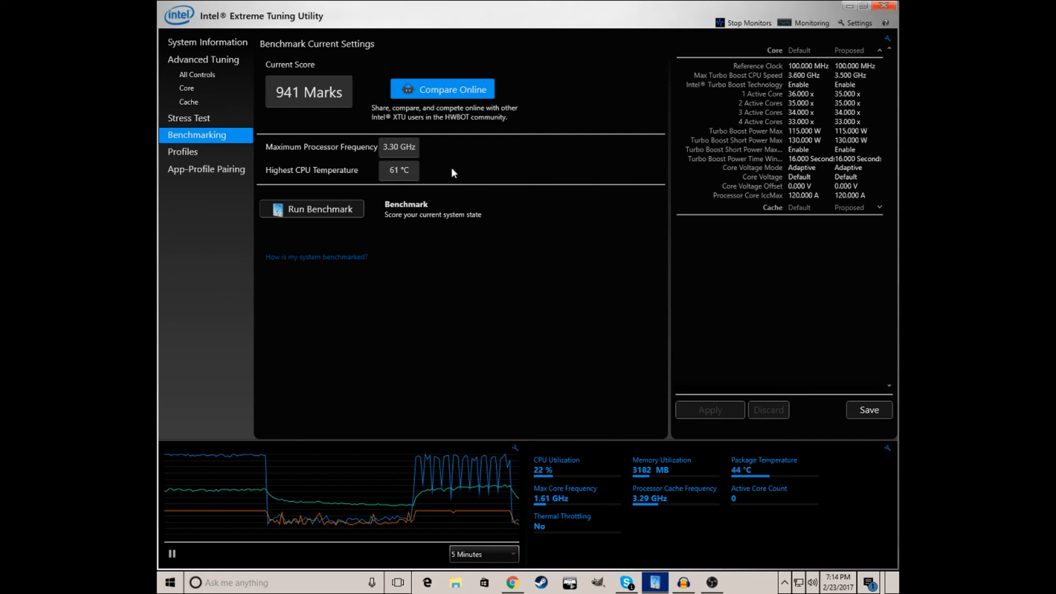
mouse_move(423, 191)
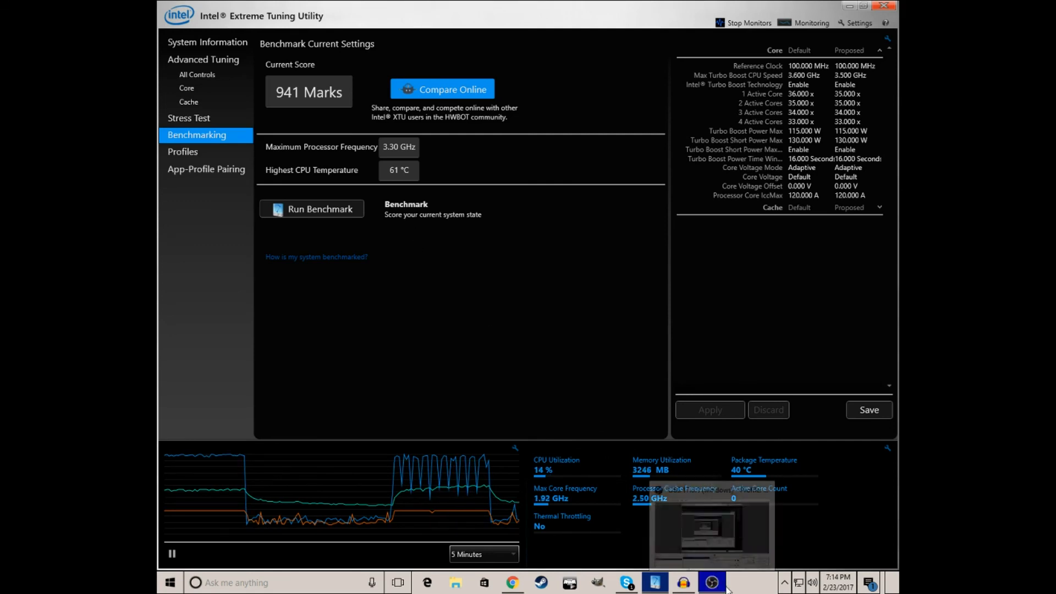
mouse_move(712, 583)
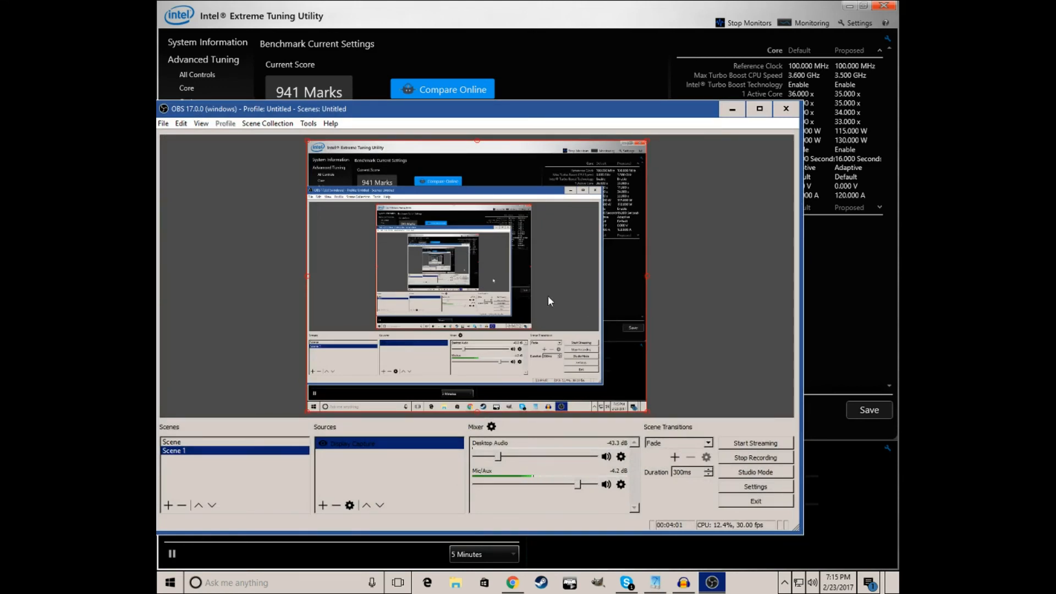
mouse_move(499, 268)
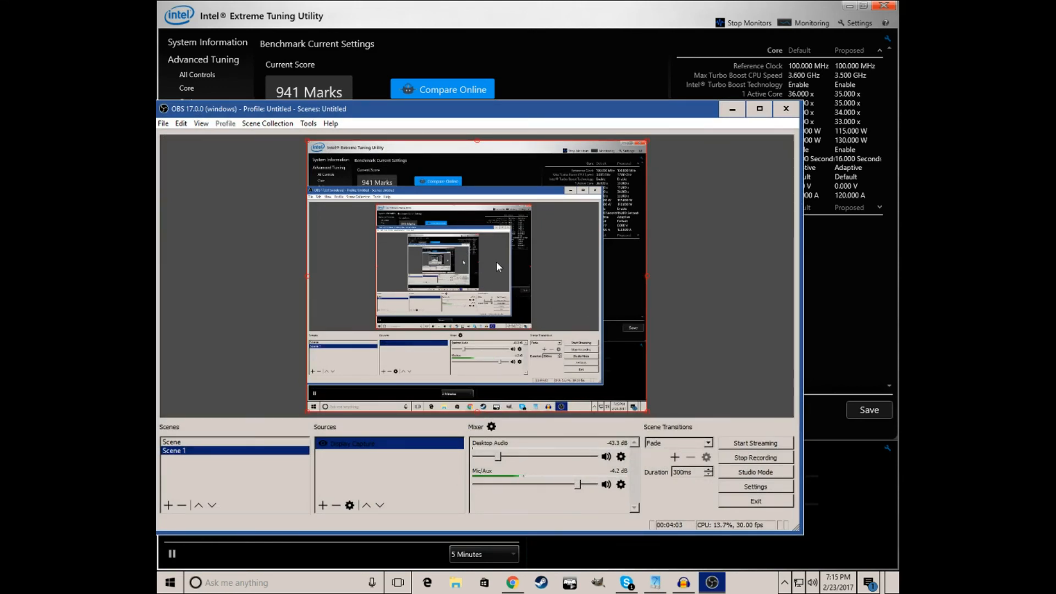